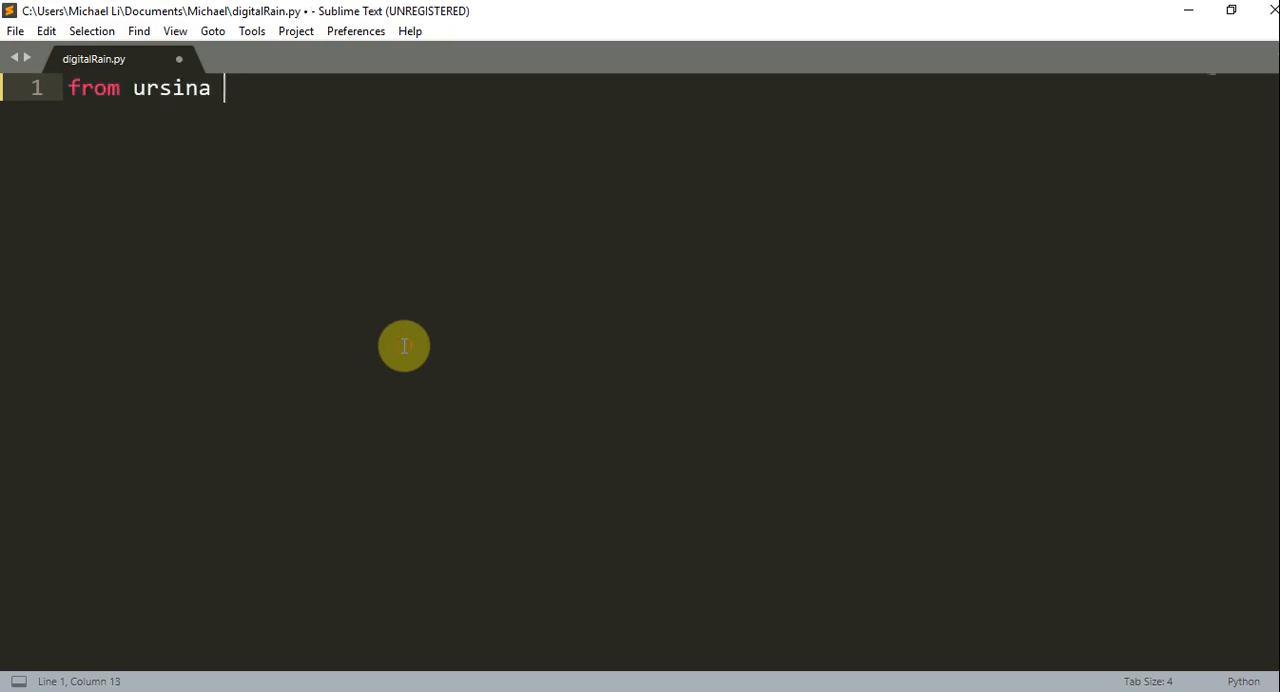
Write a minimal Ursina script: from ursina import *, app=Ursina() and app.run()
text(import *)
text(#Create a window)
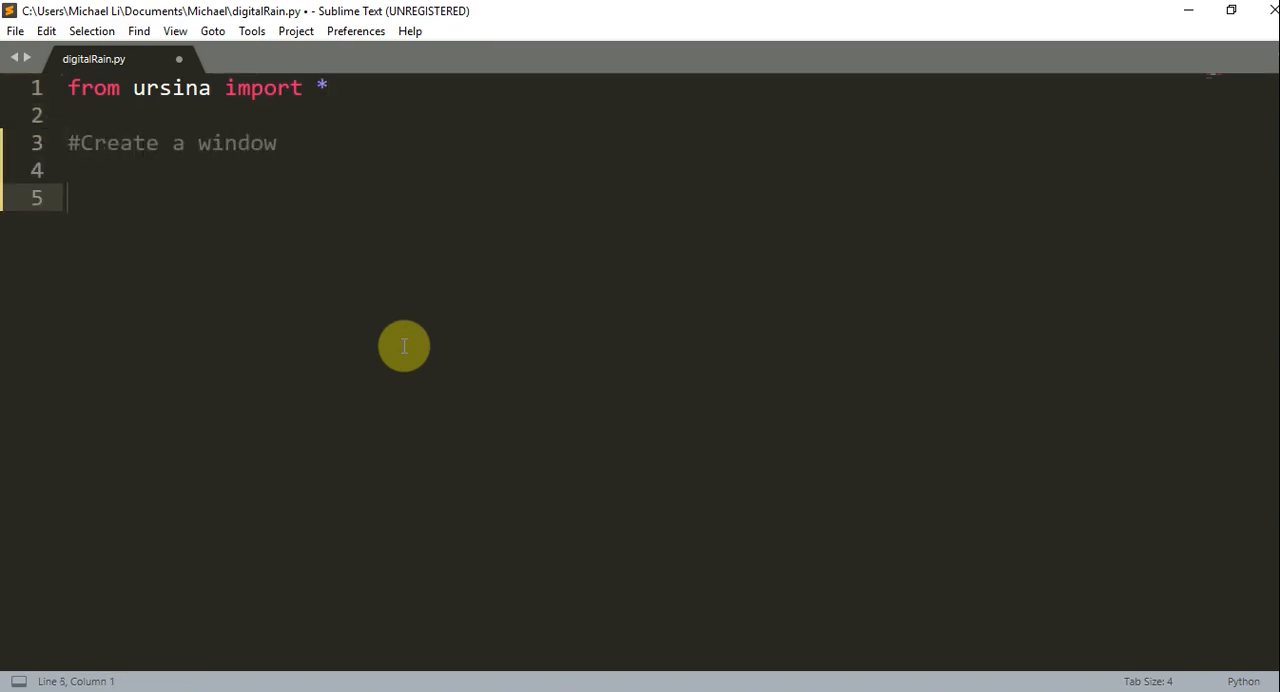
text(app=)
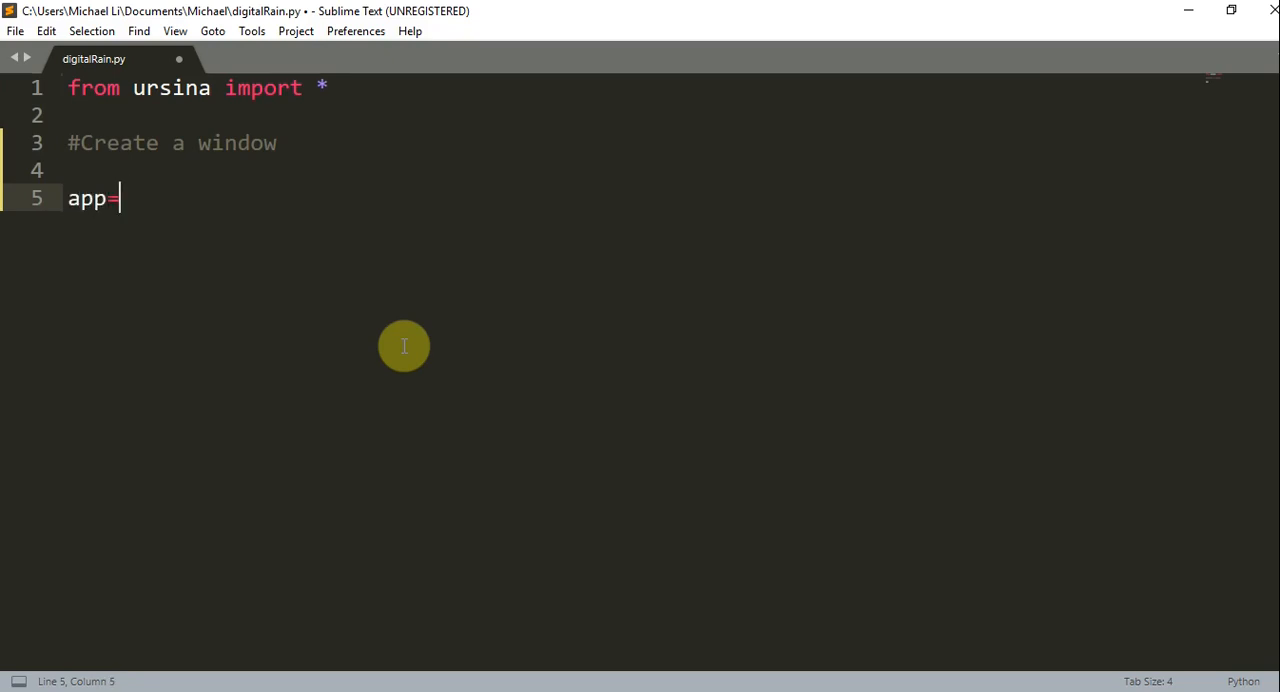
text(Ursina())
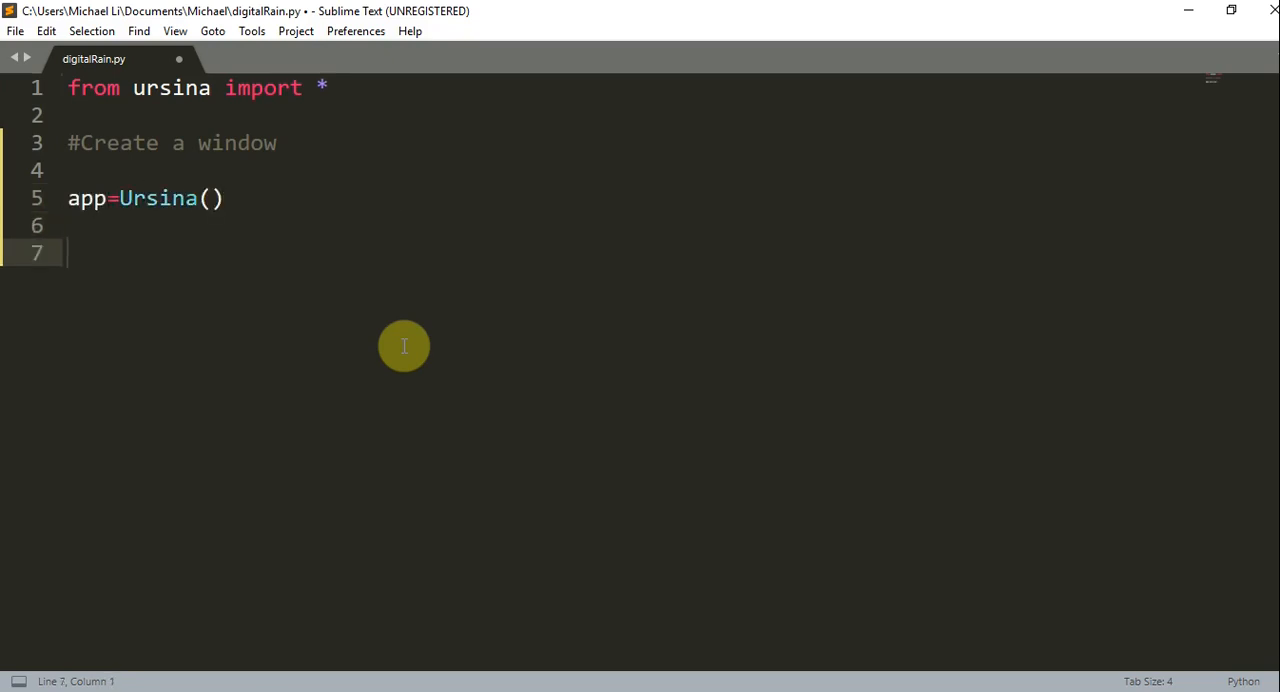
text(app.run())
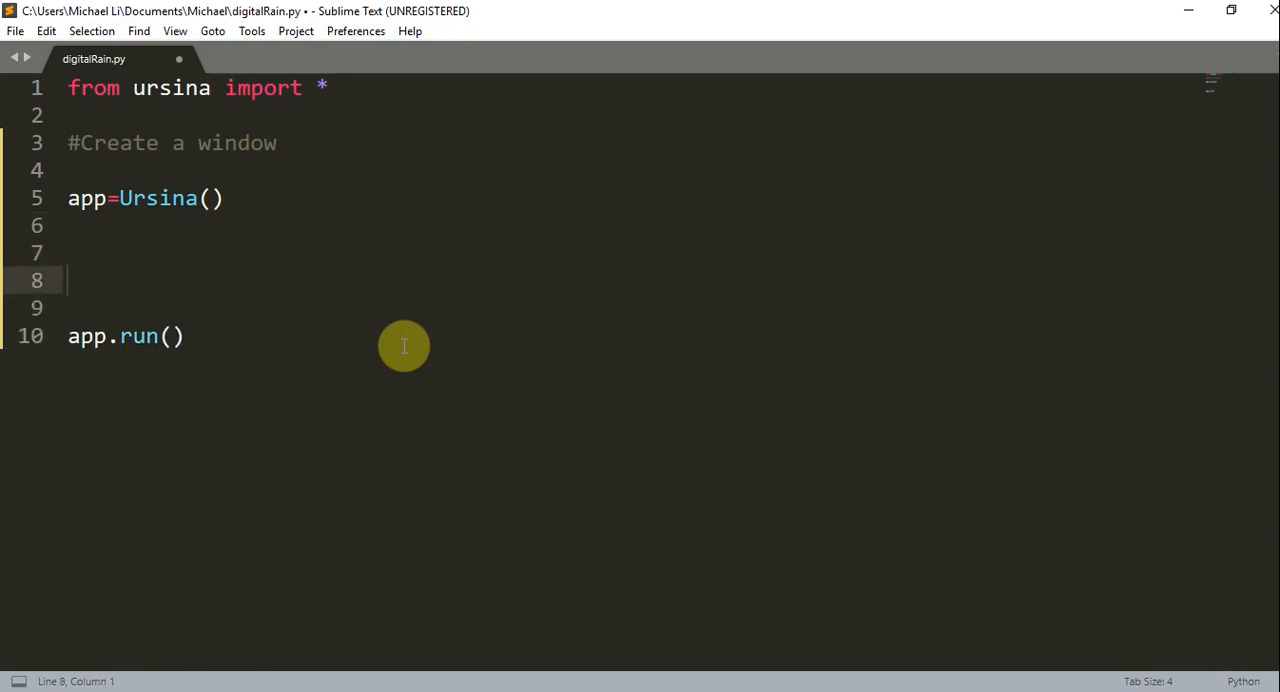
Define cube=Entity with model "cube" and scale (7,5,6)
text(cube=)
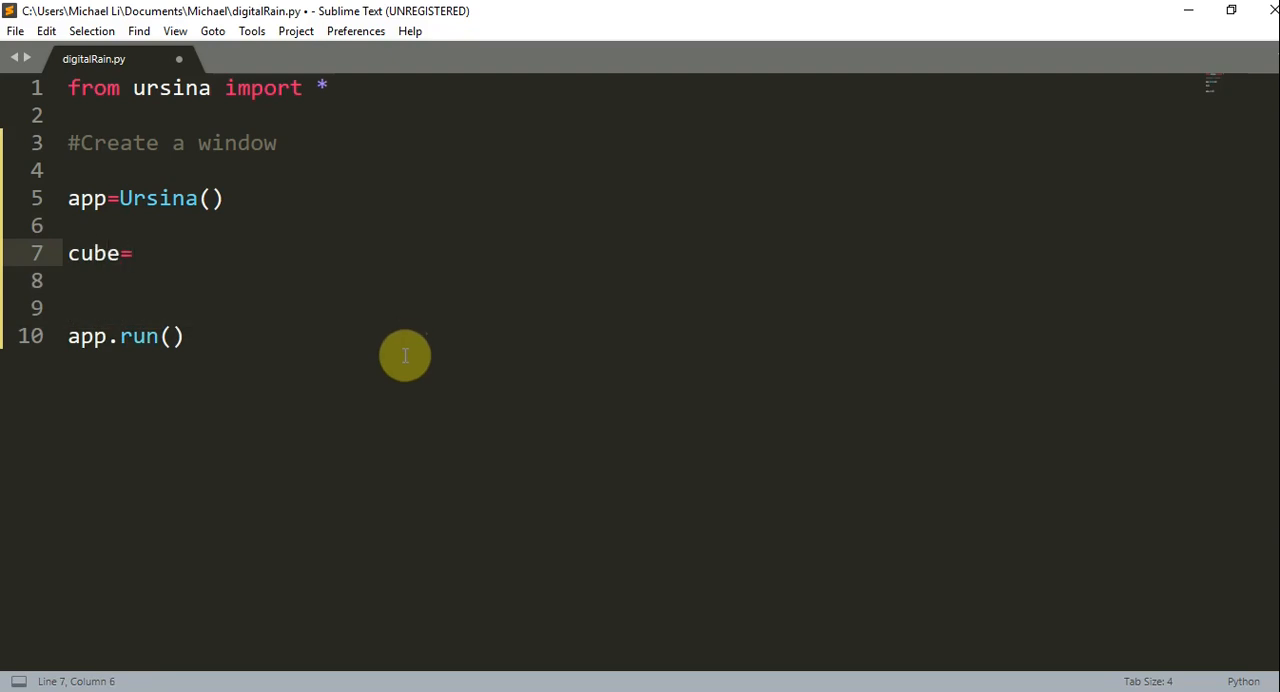
text(Entity(mode)
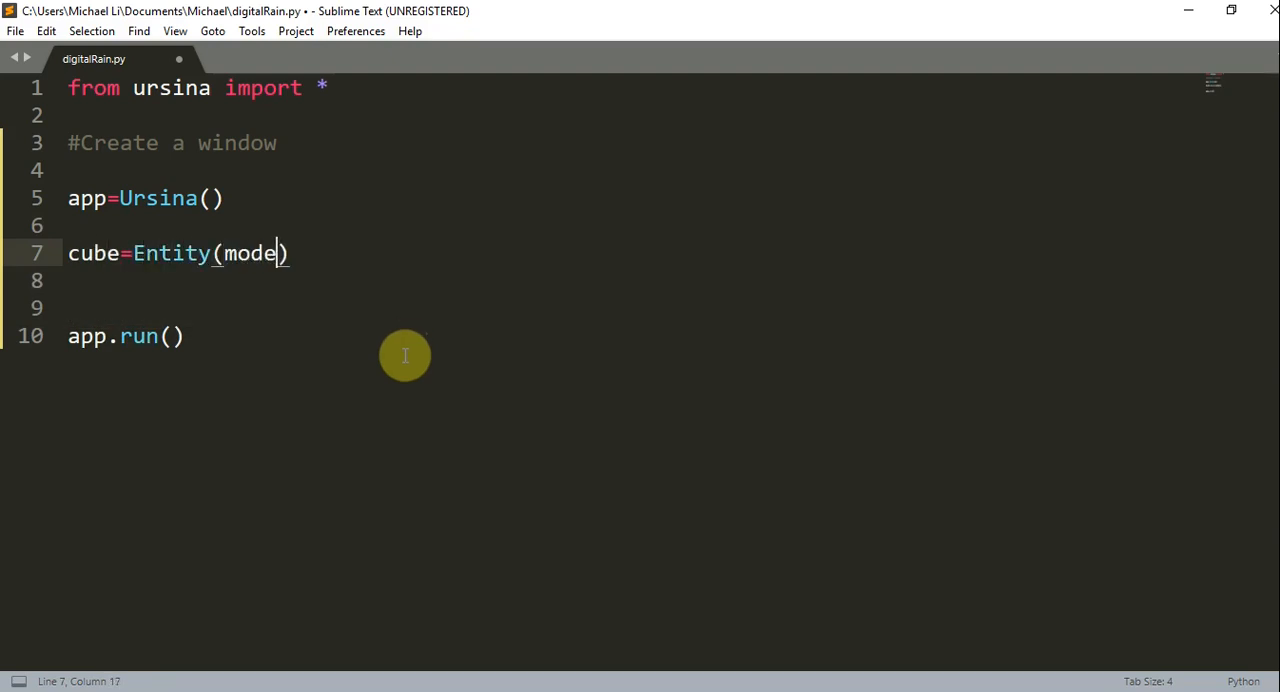
text(="cueb")
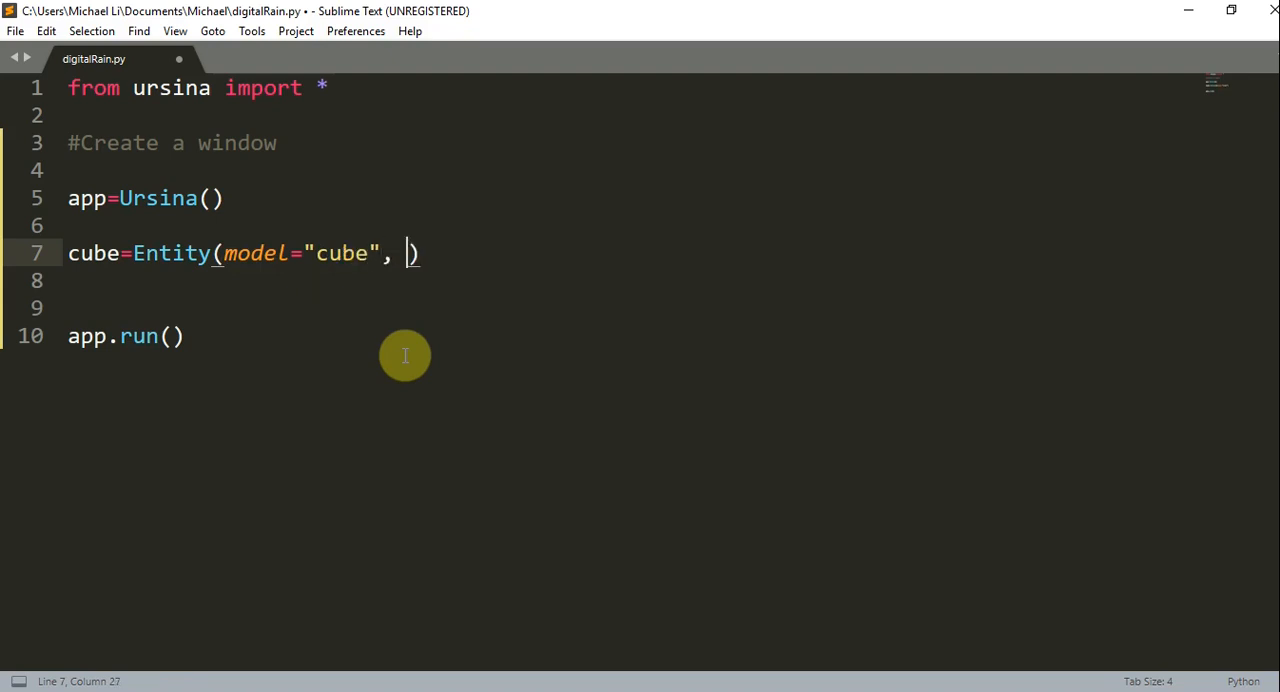
text(scale=)
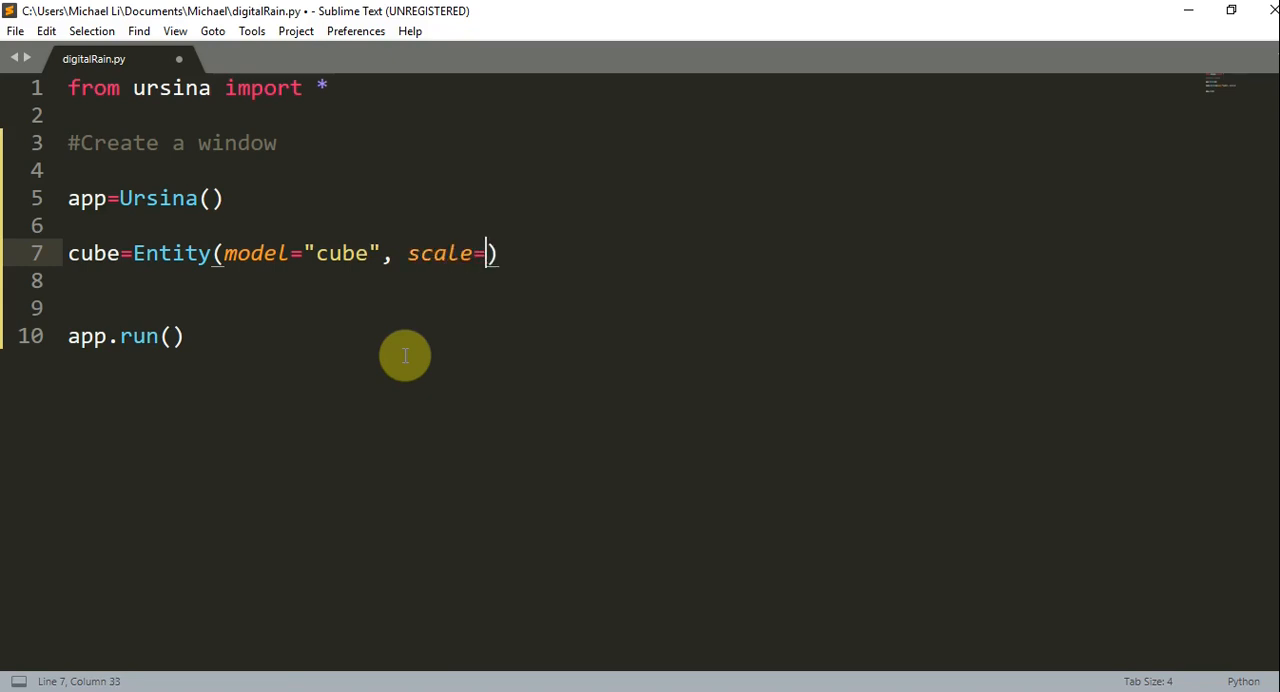
text((7,5)
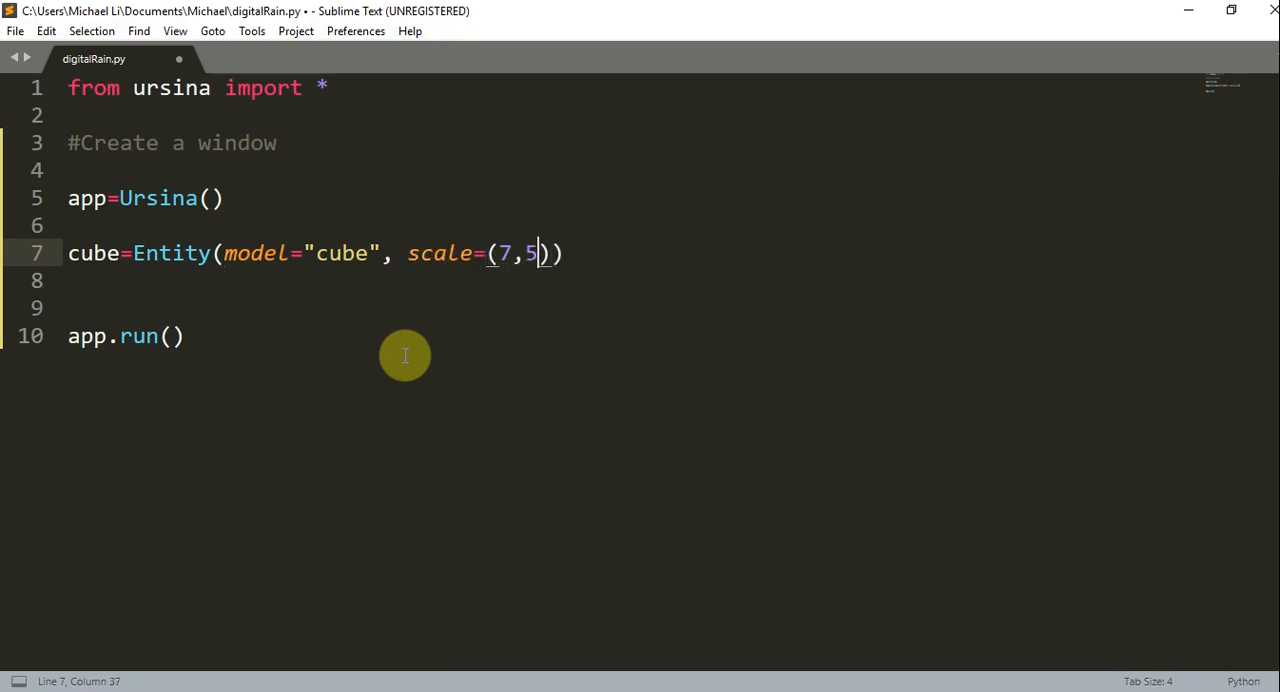
text(,6)
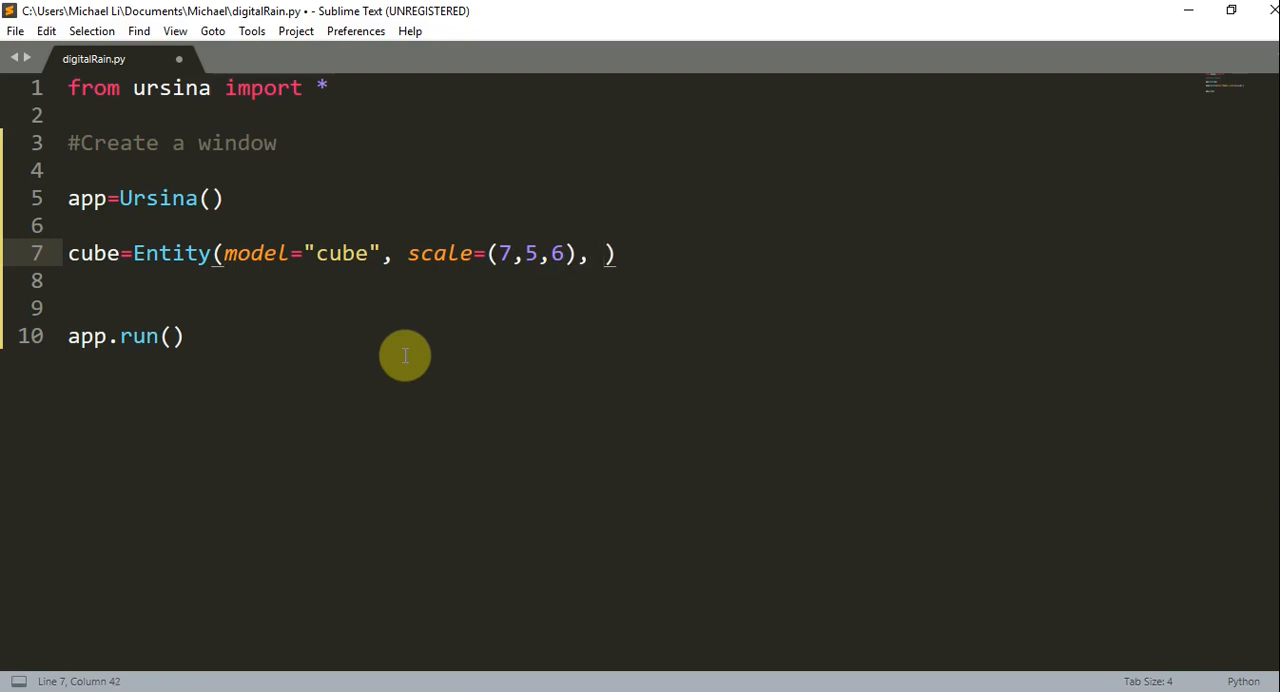
Give the cube the texture "img/digit_rain.png"
text(texture)
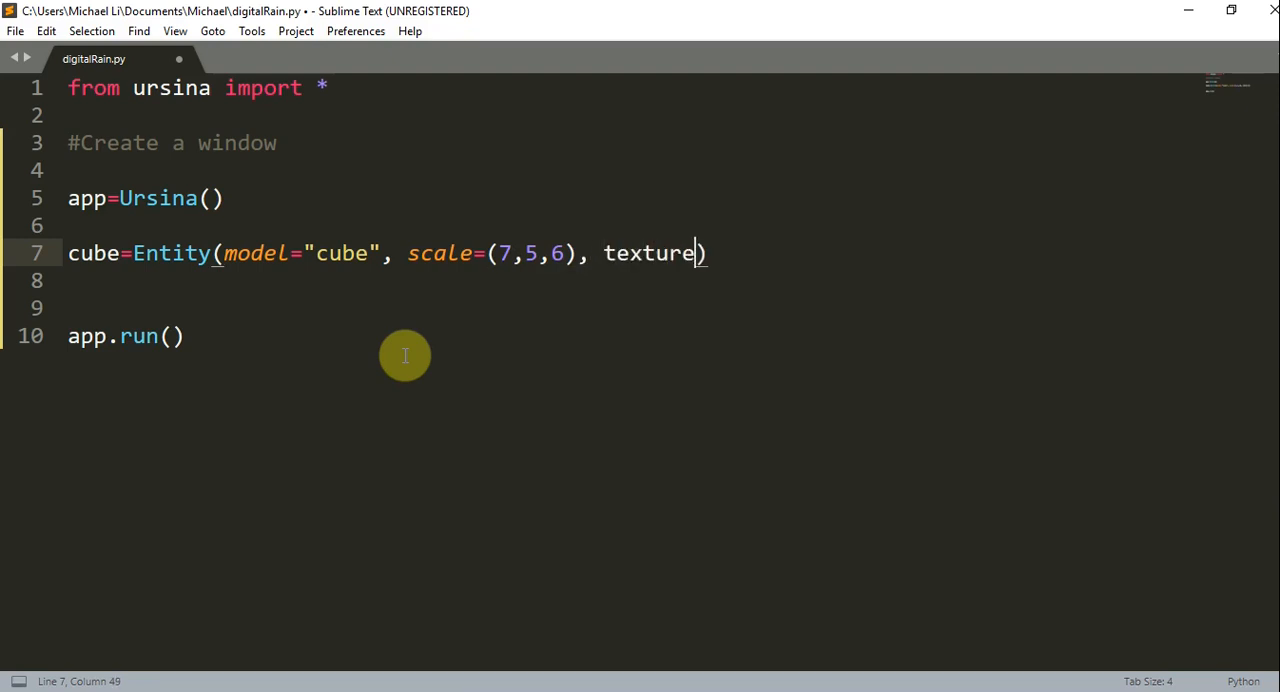
text(="img")
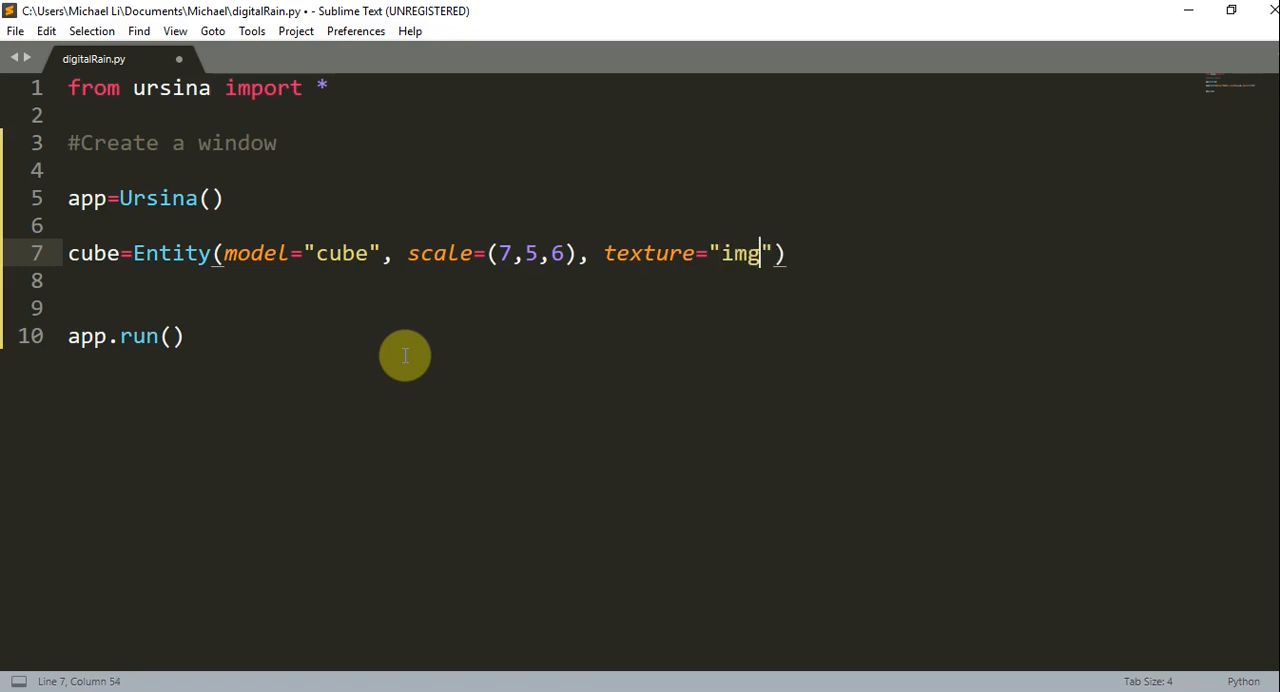
text(/)
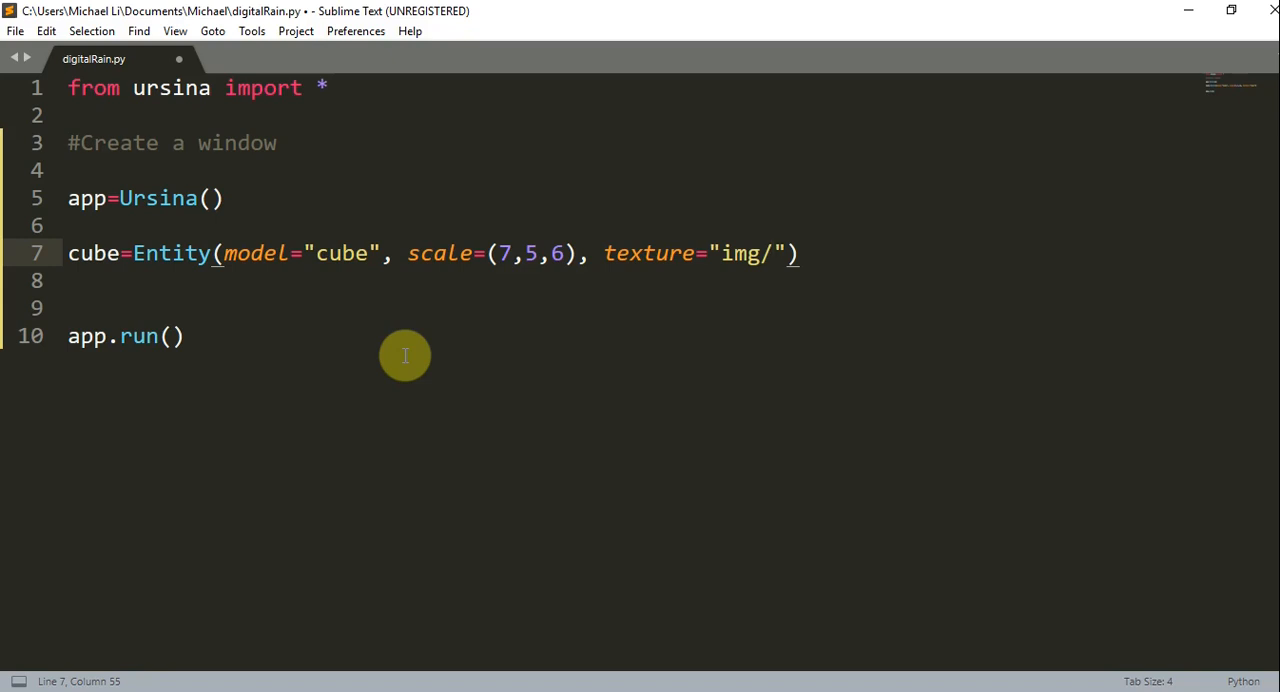
text(digi)
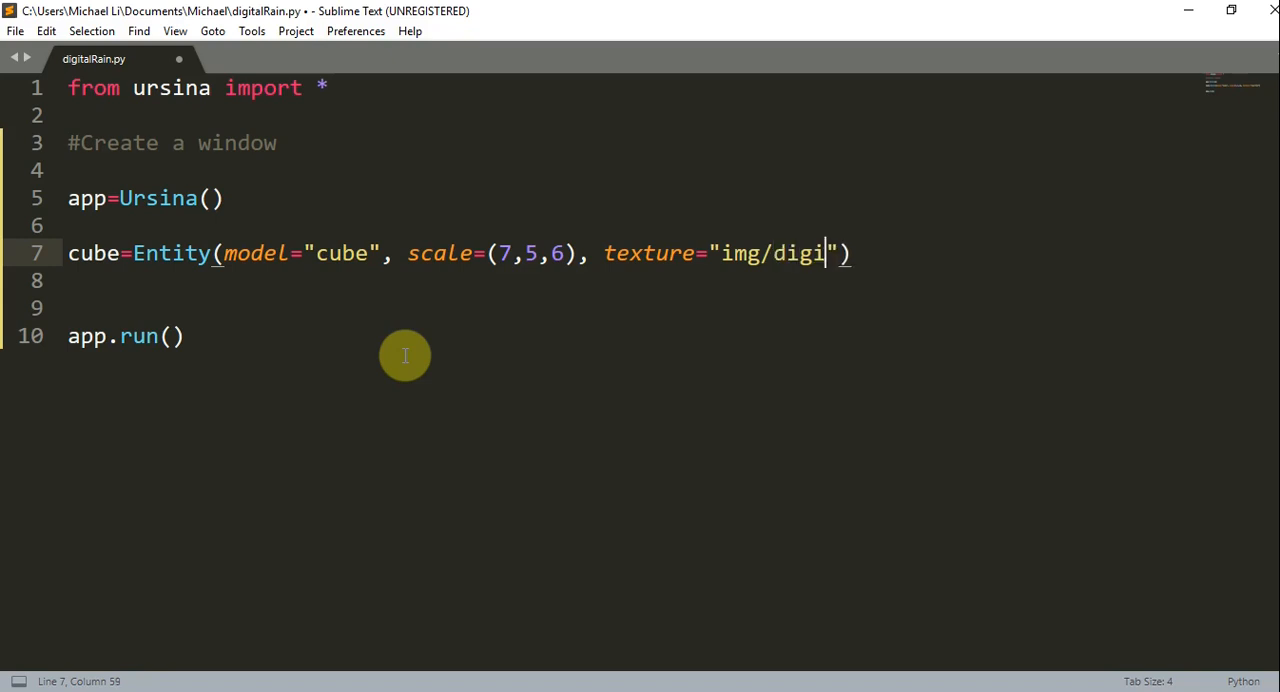
text(t_rain.p)
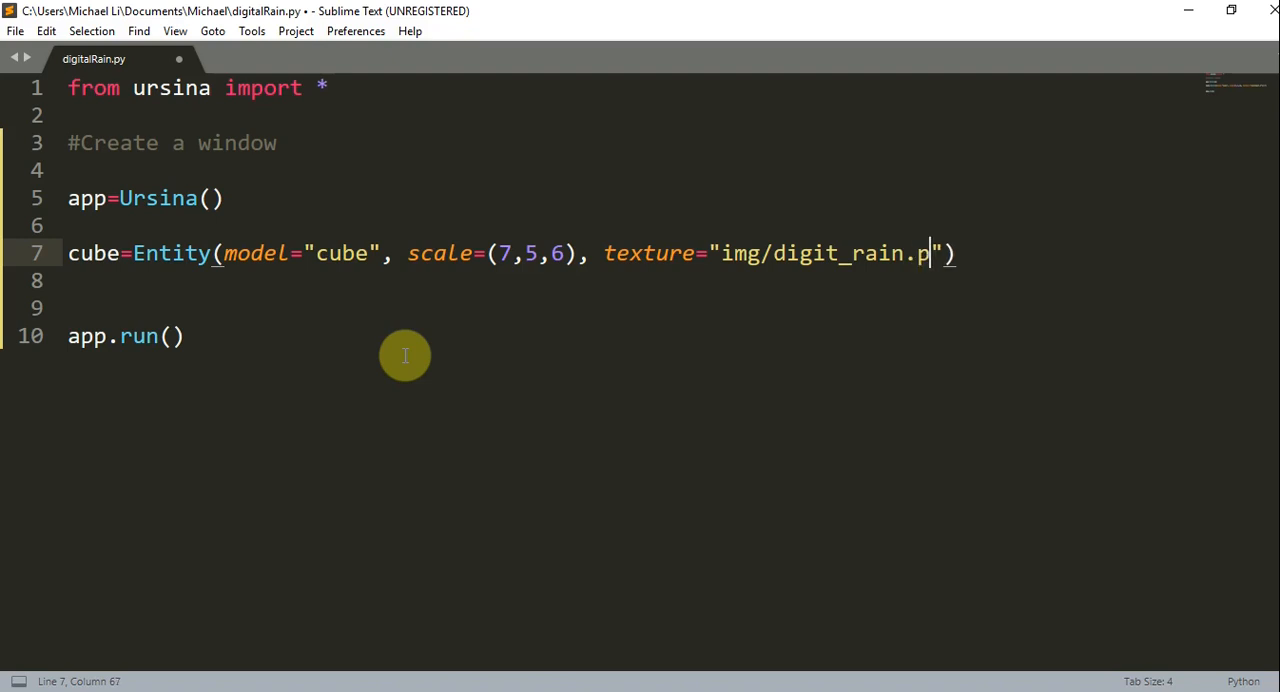
text(ng)
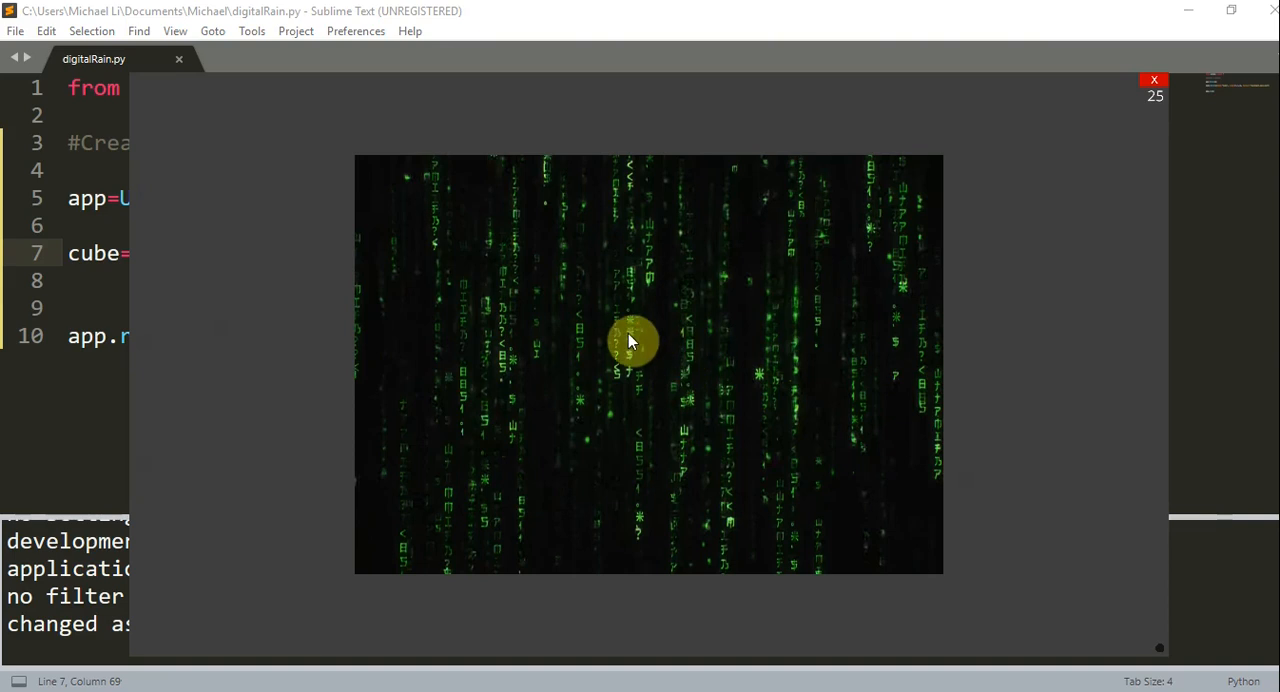
mouse_move(632, 318)
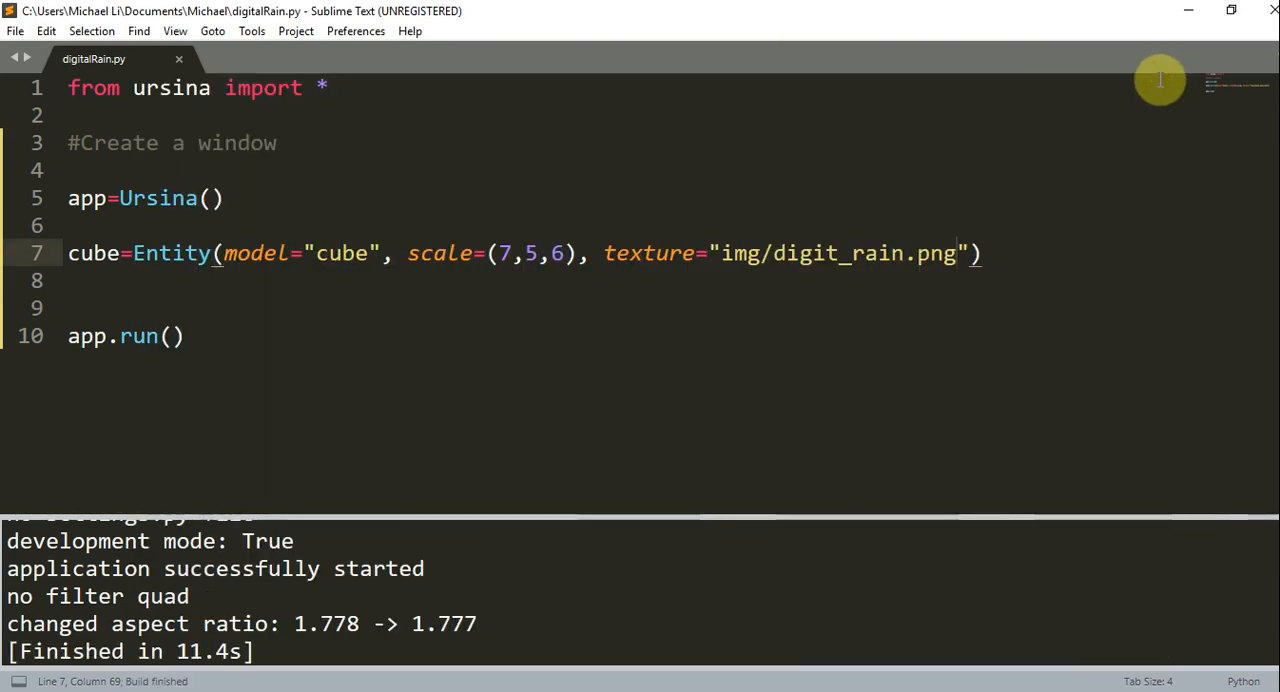
Define cube2=Entity with model "cube" and color color.rgba(255,255,255,128)
key(enter)
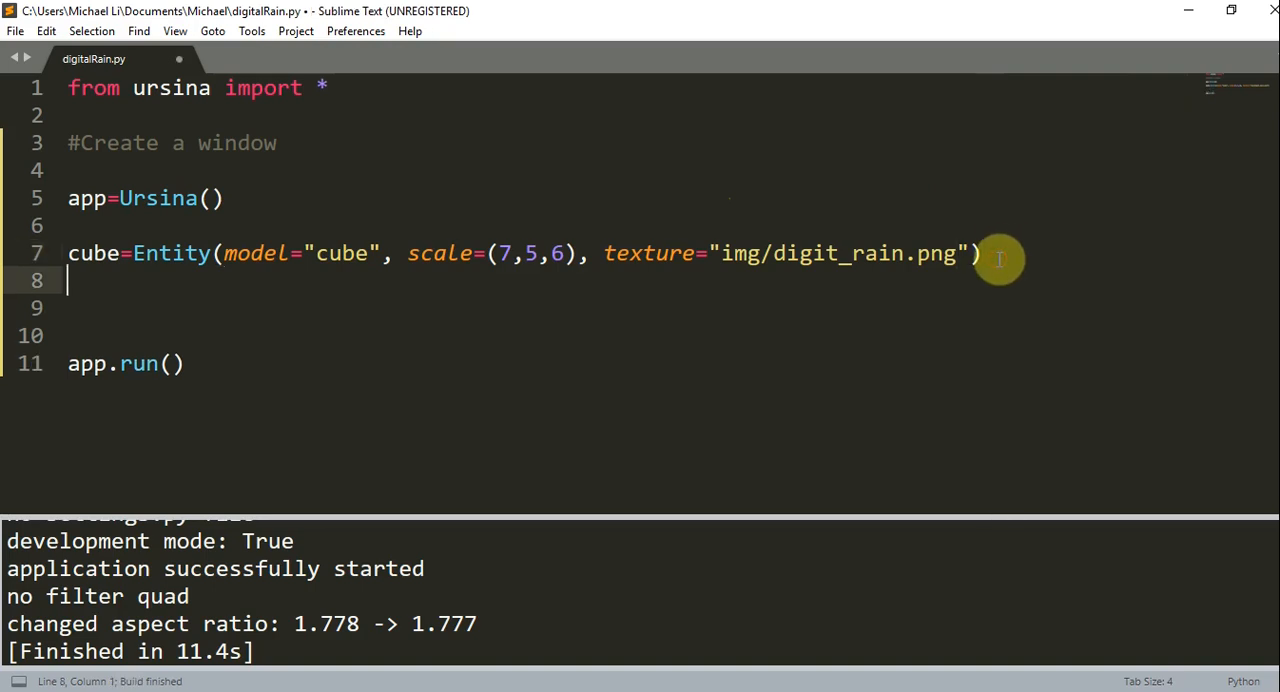
text(cube=)
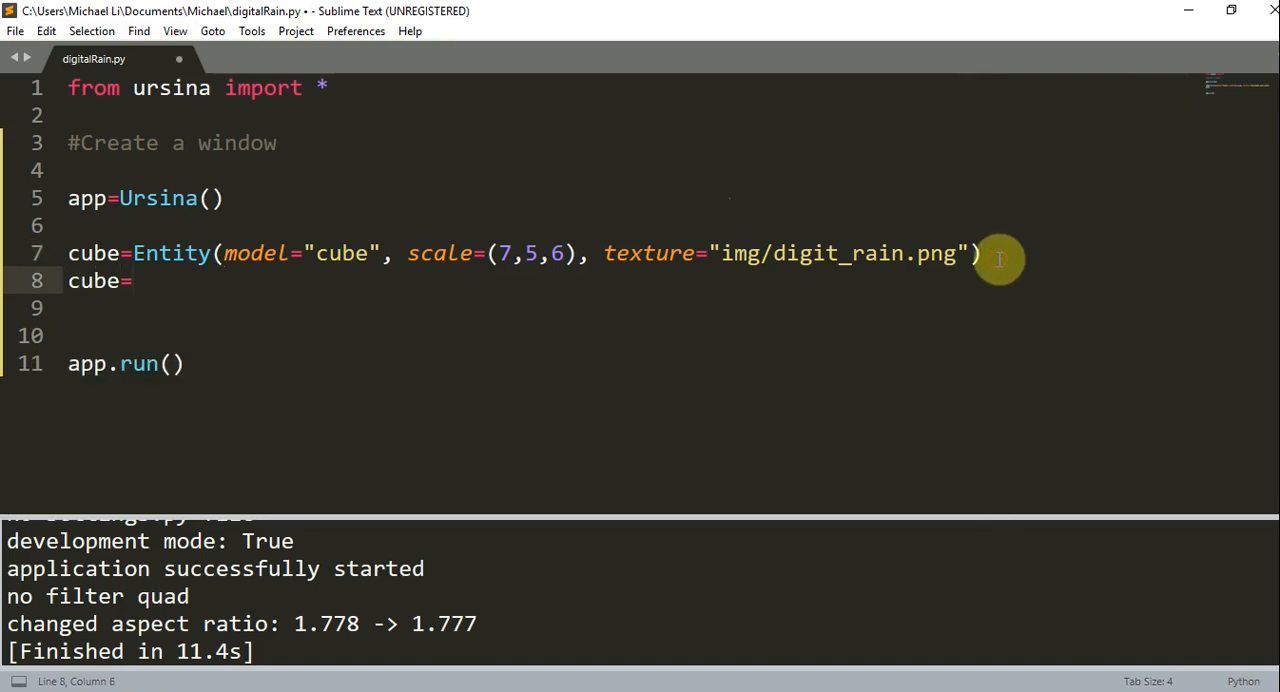
text(2=Entity(model)
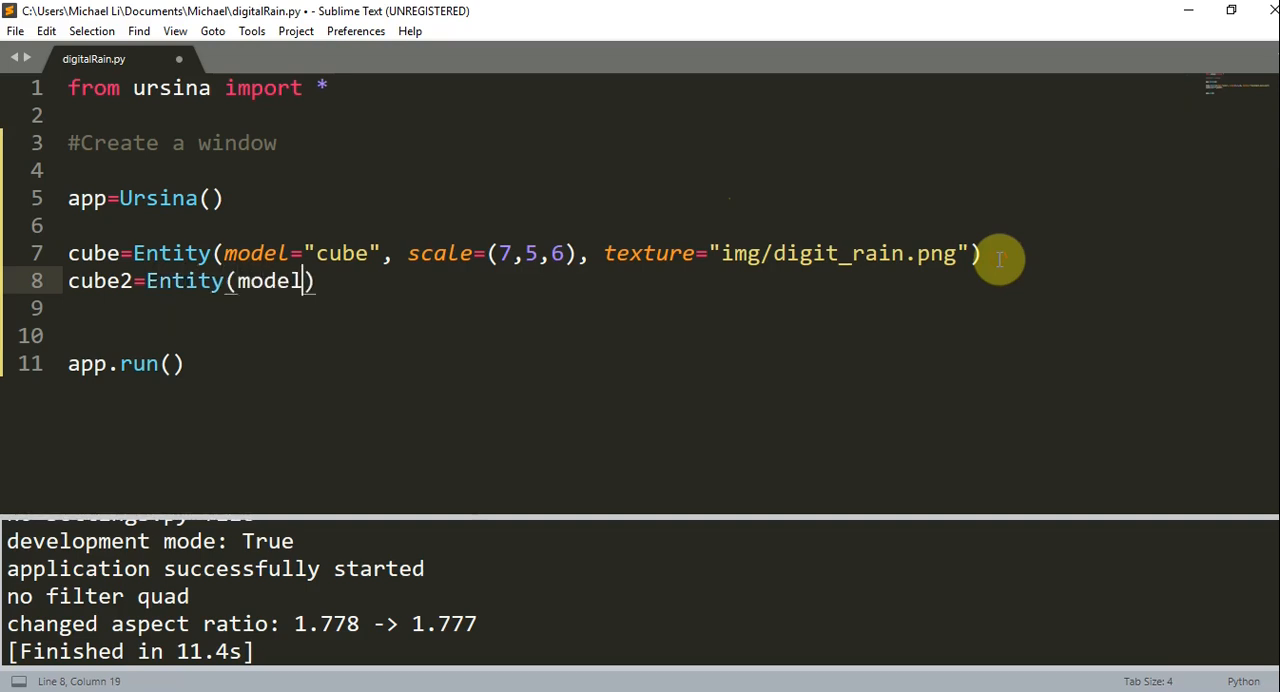
key(Backspace)
text(="cube)
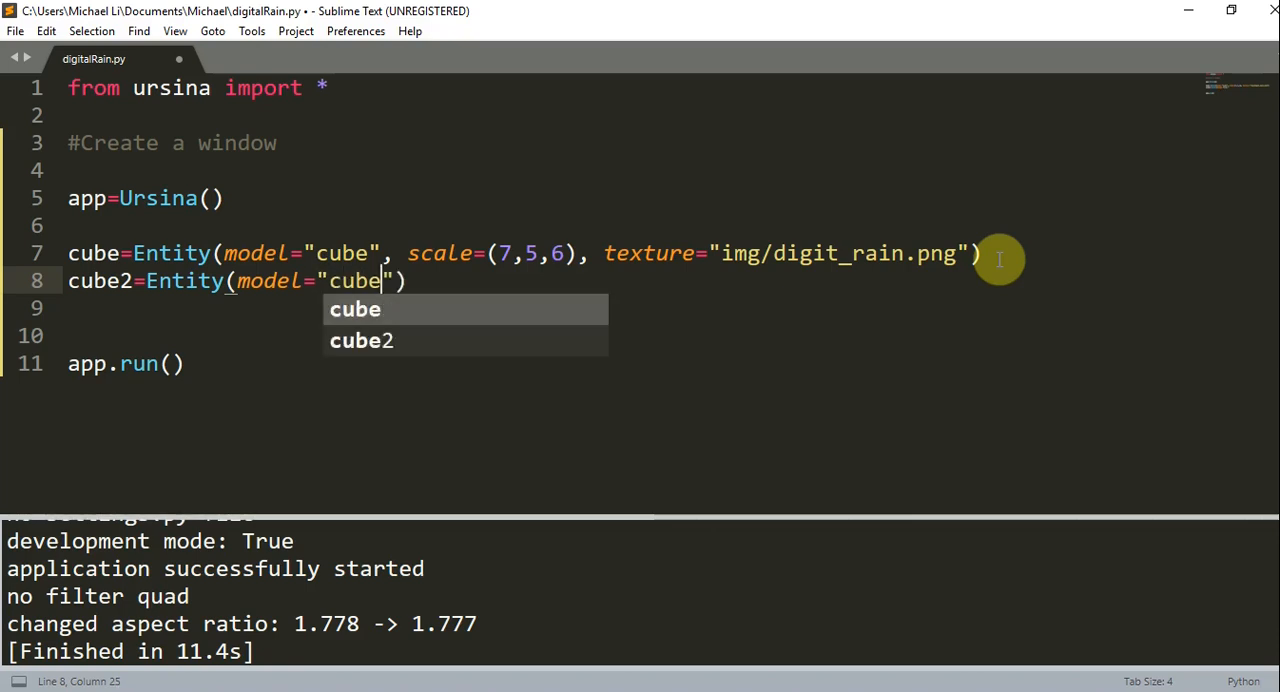
text(, color=)
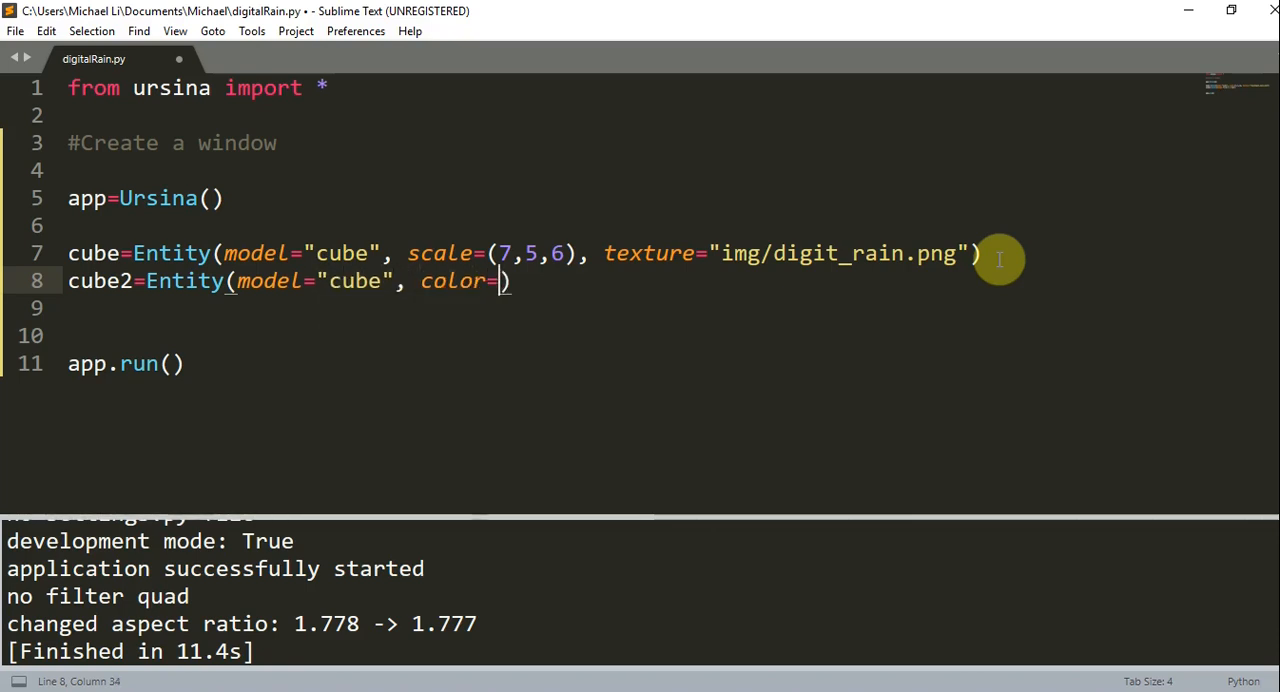
text(color.rg)
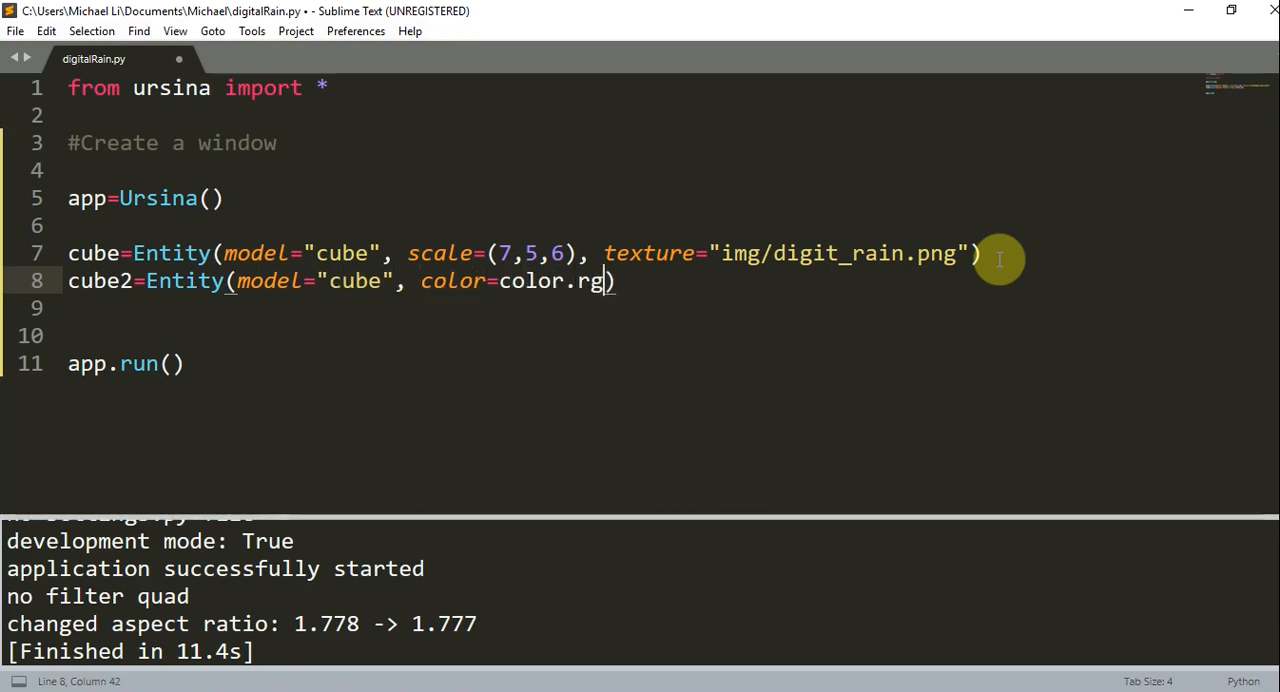
text(ba())
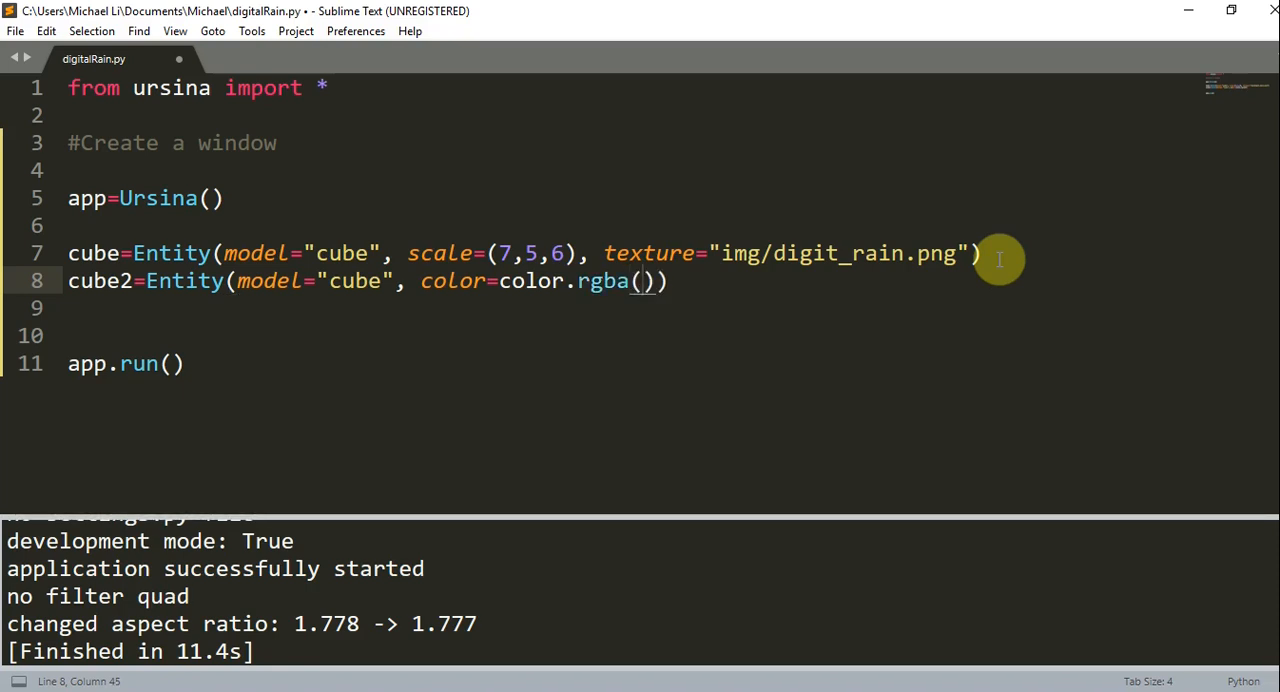
text(355)
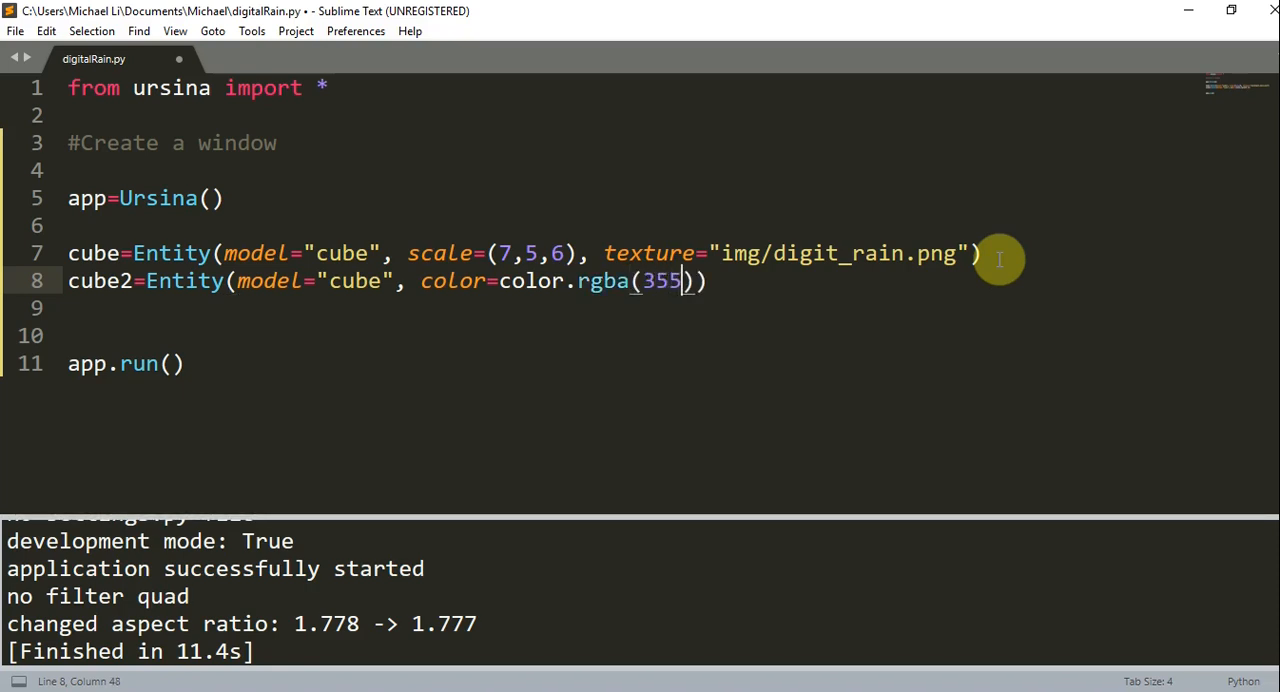
text(55, 255,)
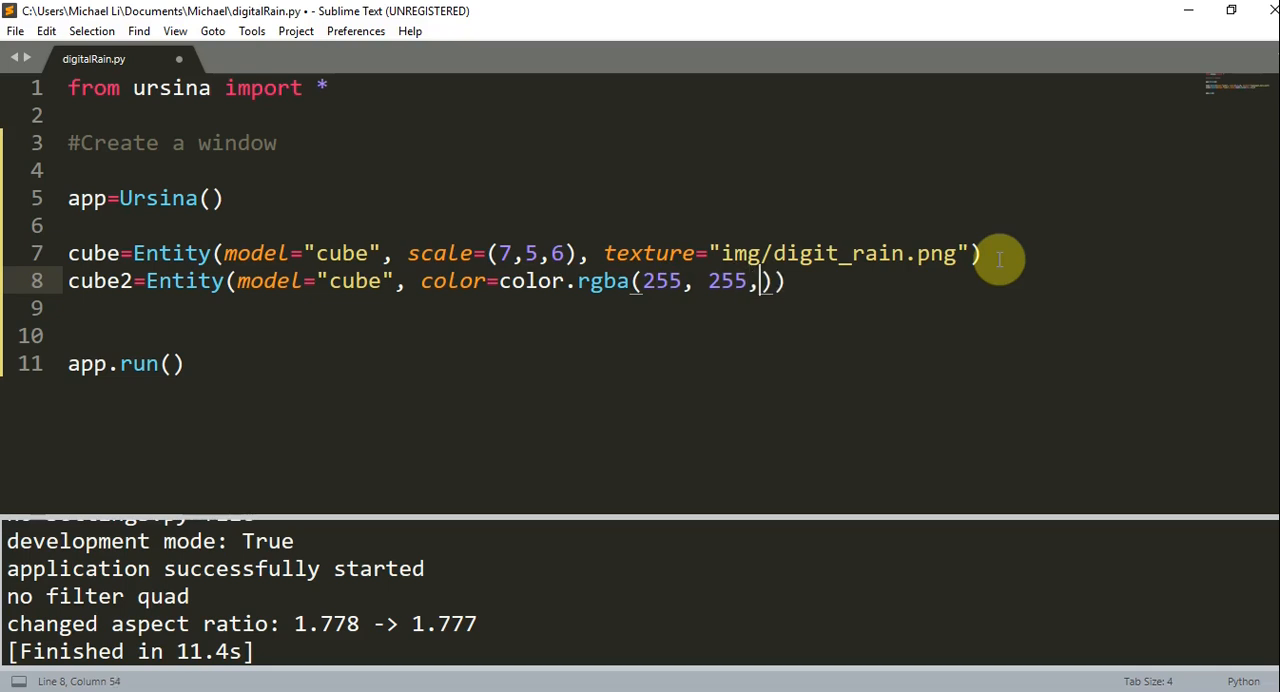
text(255, 128)
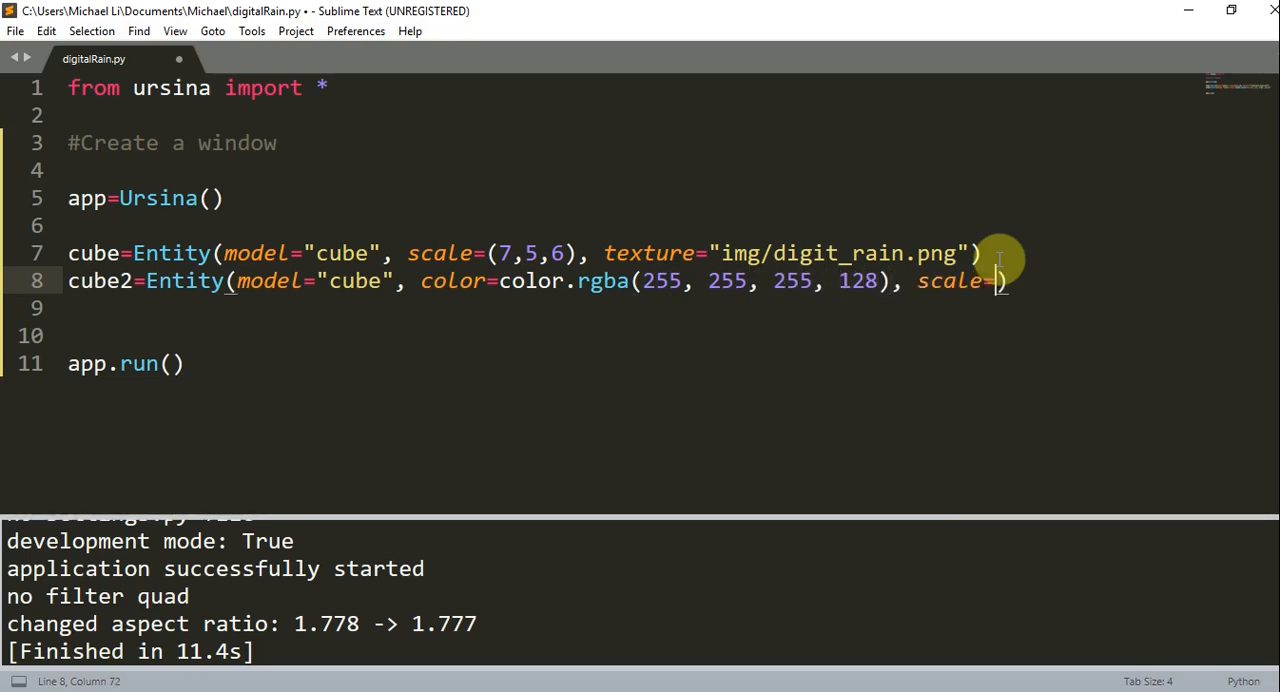
Give cube2 scale (7.5,5,6.5) and the texture "img/digit_rain.png"
text((7.5)
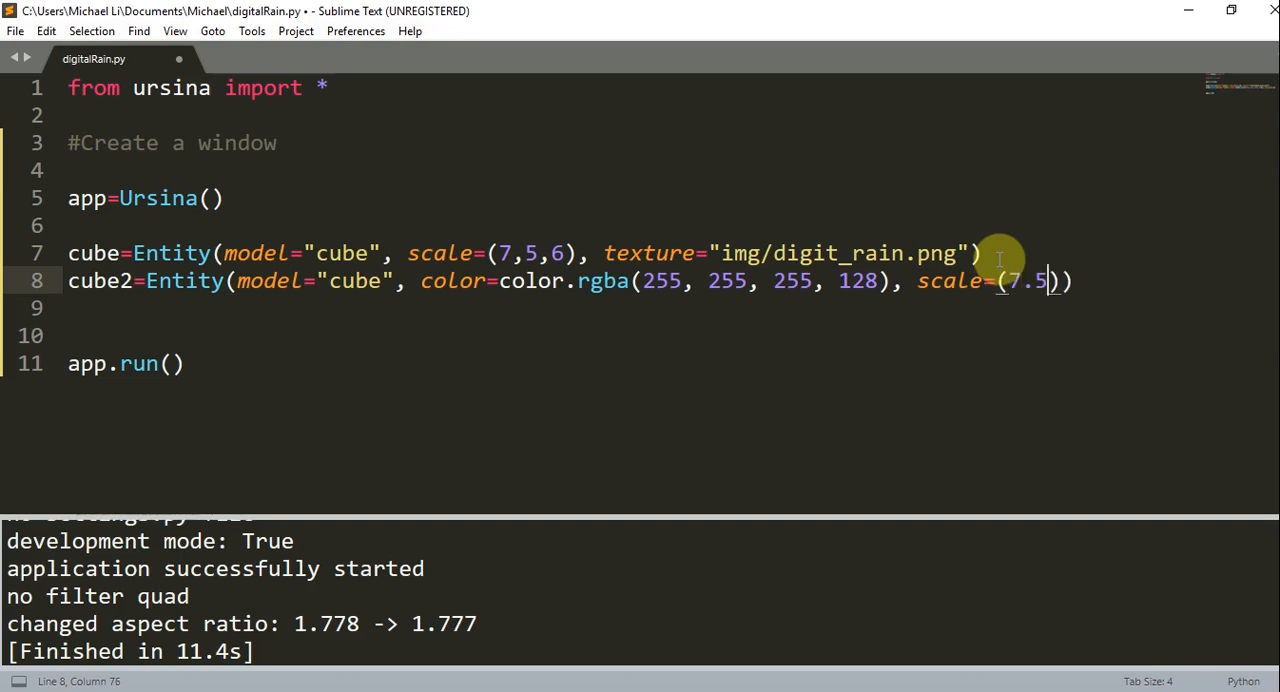
text(, 5, 6.5)
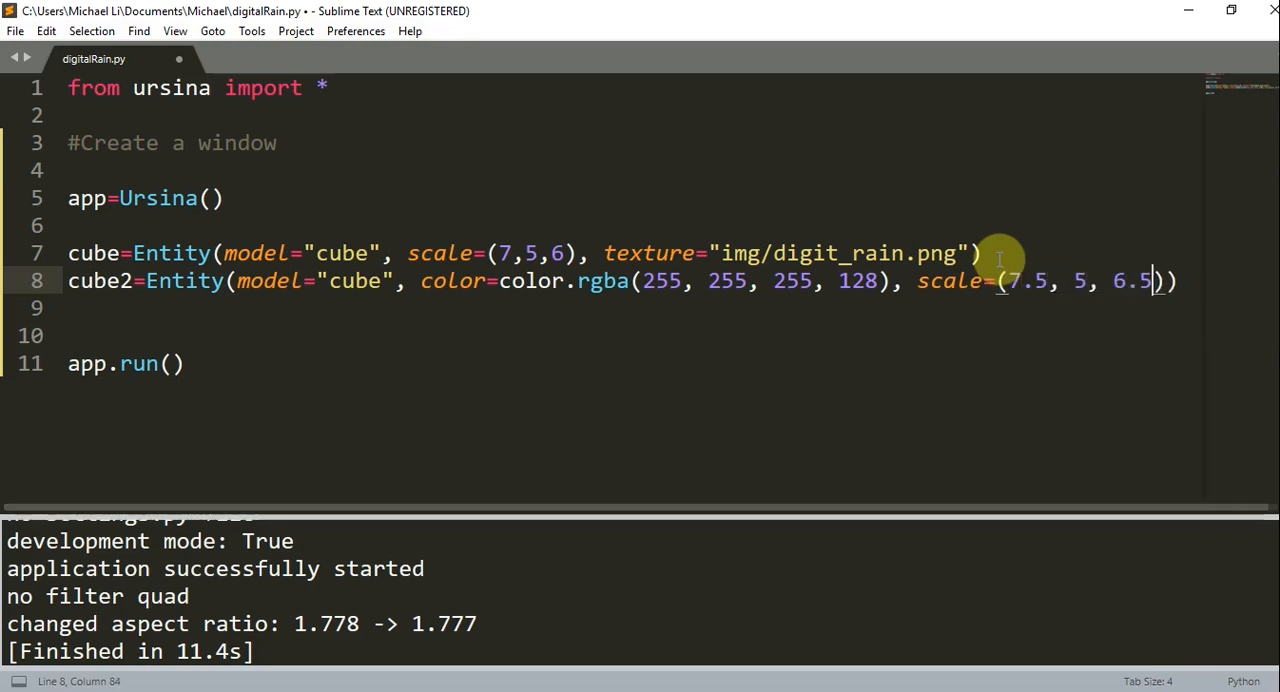
text(, texture="i)
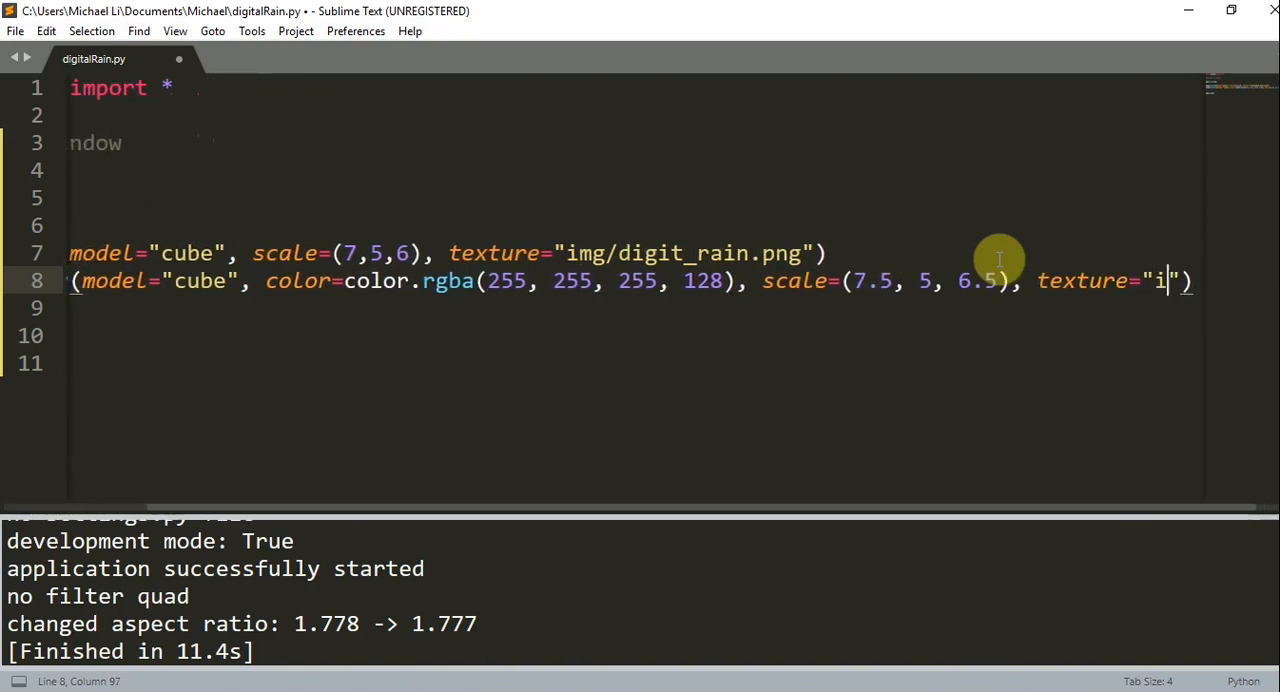
text(mg/dig)
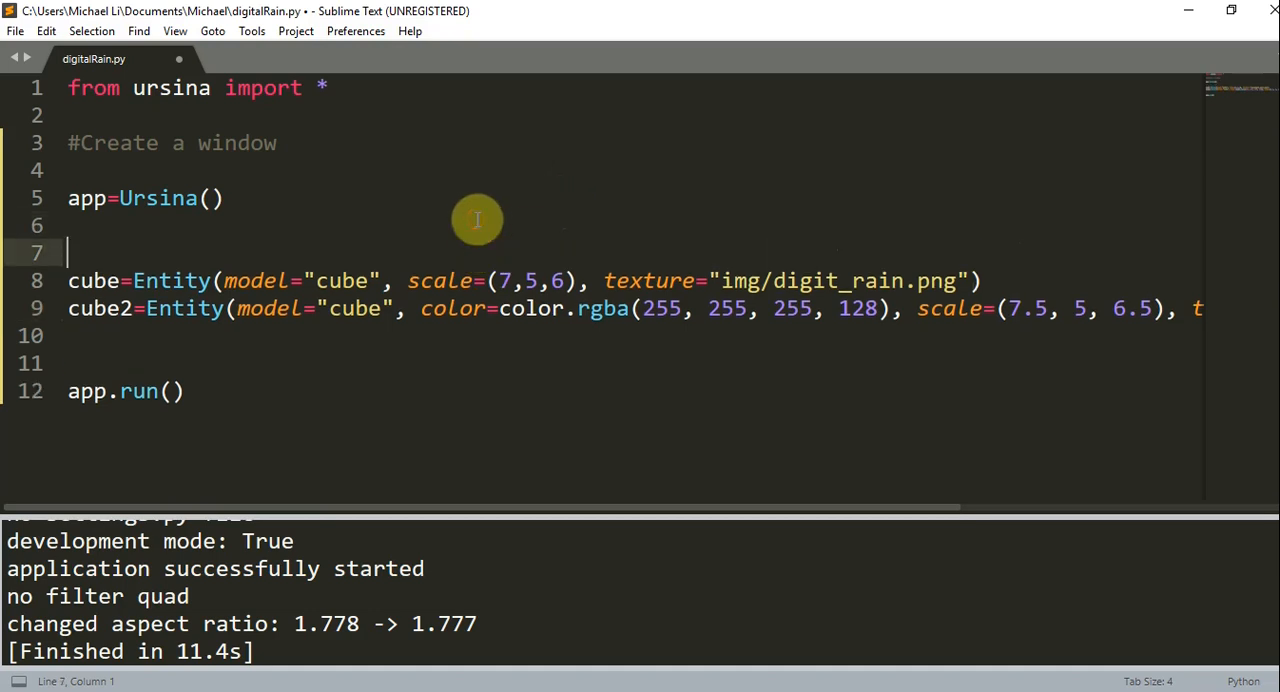
Create cubes=[] and append cube and cube2 to it below the entities
text(cubes=[])
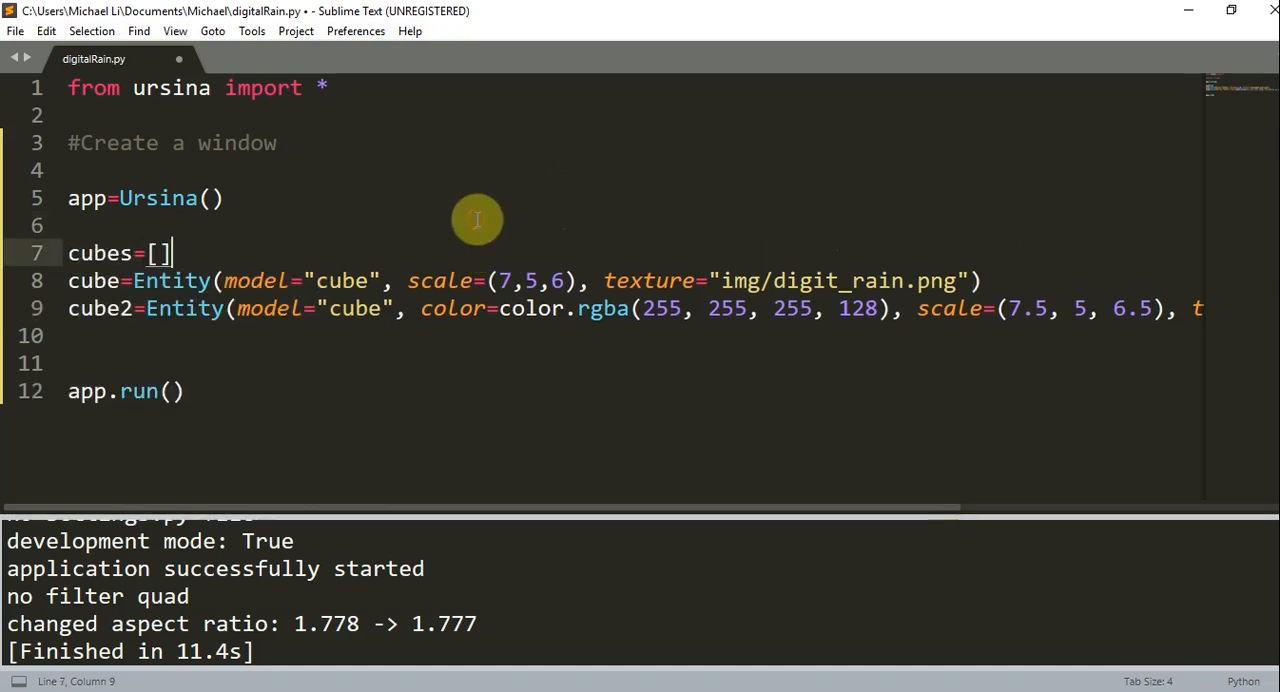
click(140, 336)
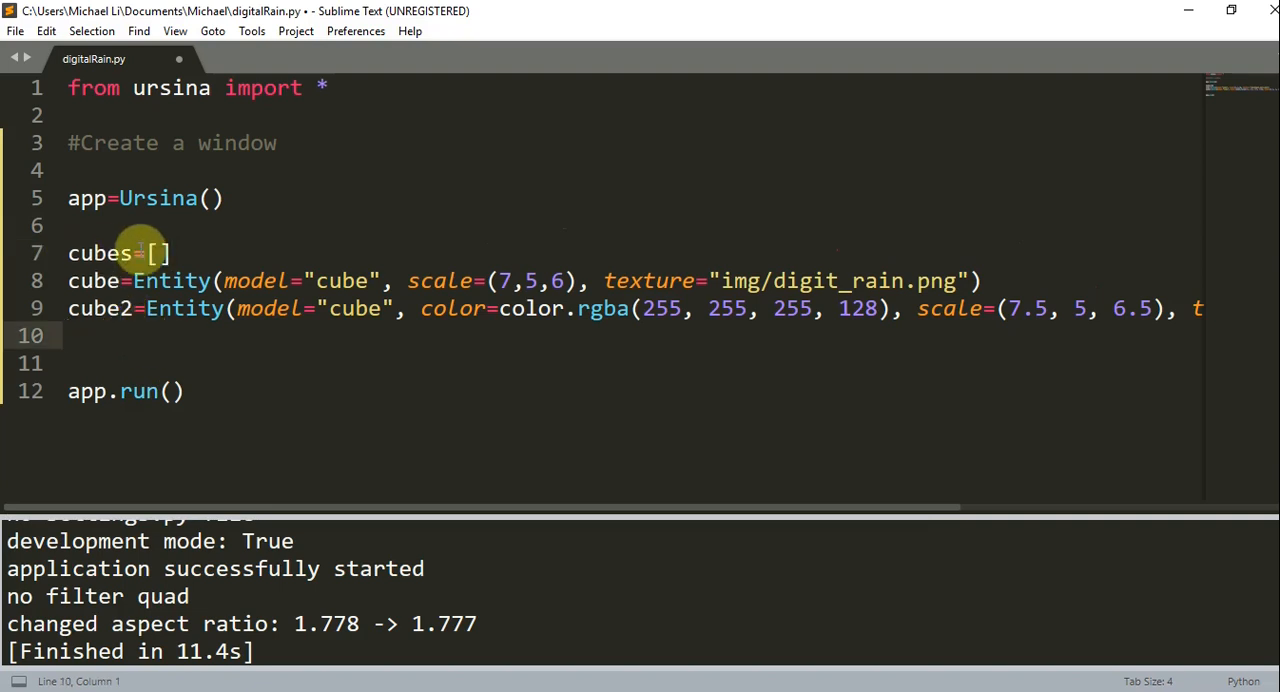
text(cubes.)
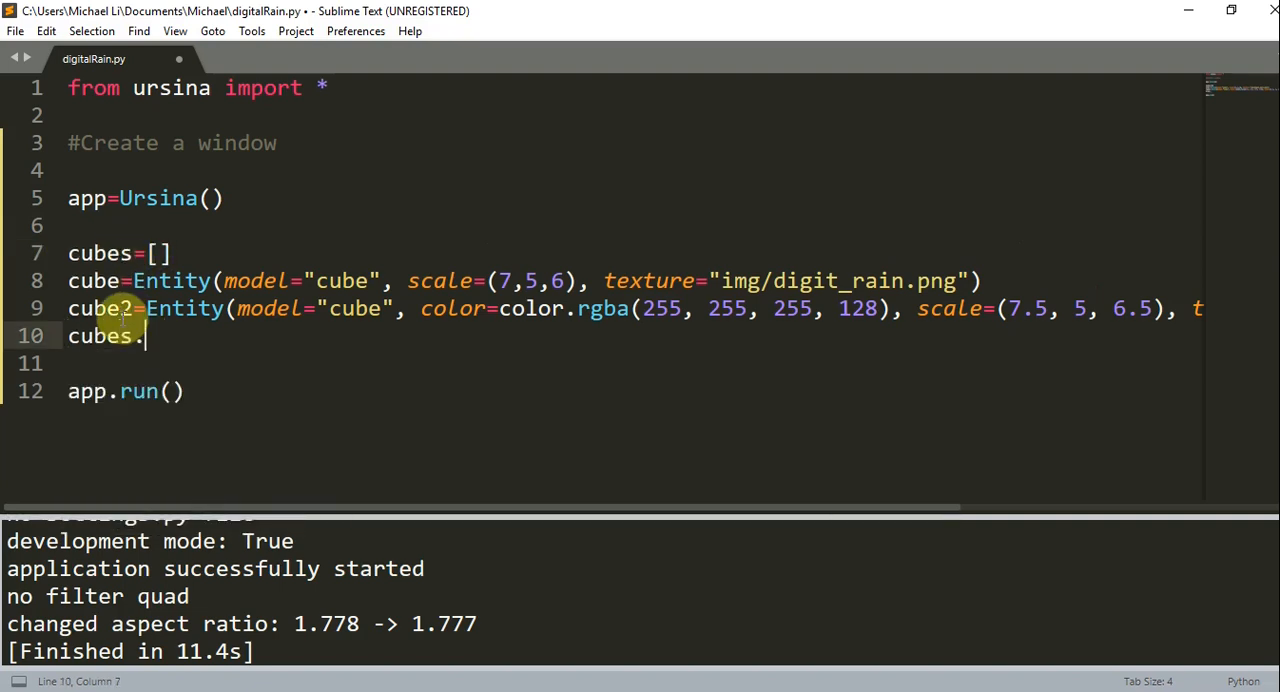
text(append(cube))
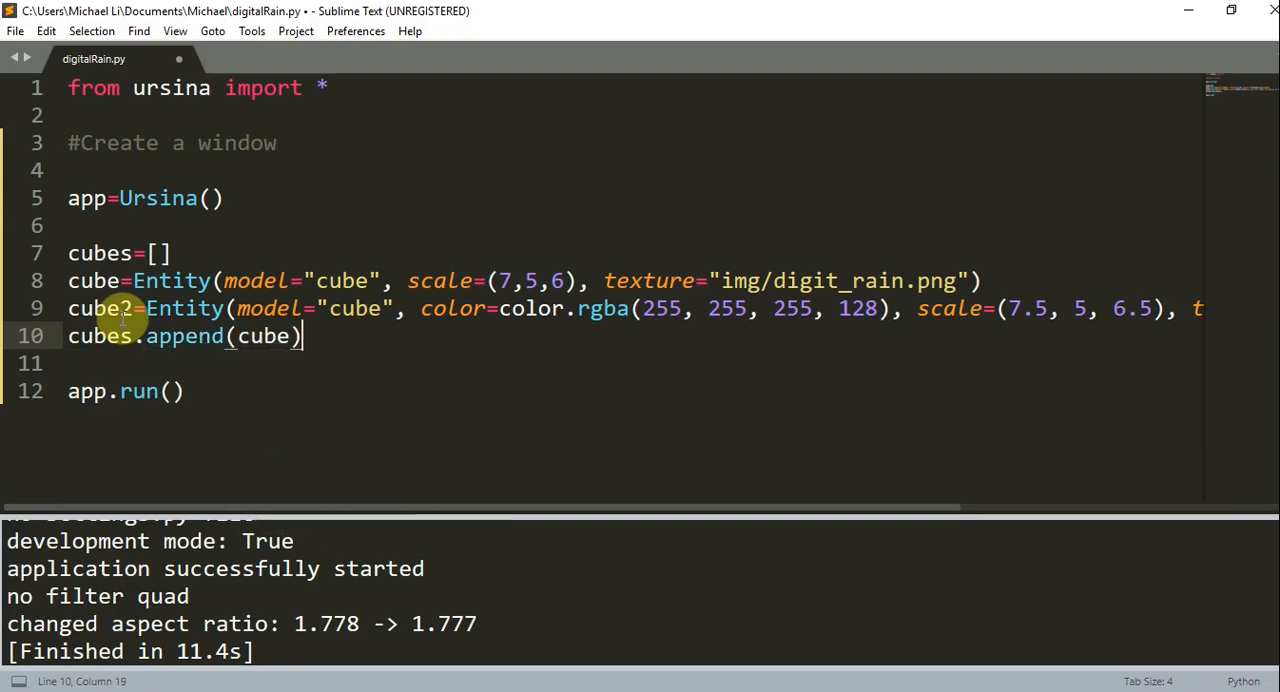
text(cubes.appebd)
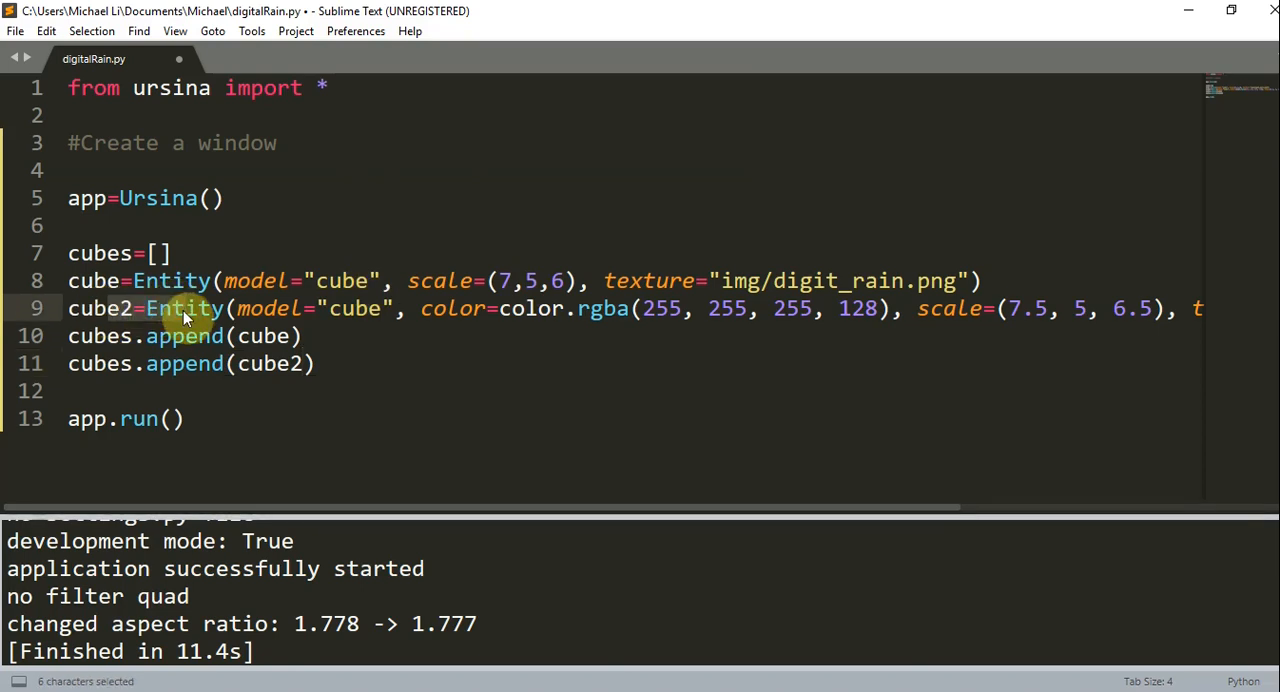
mouse_move(896, 332)
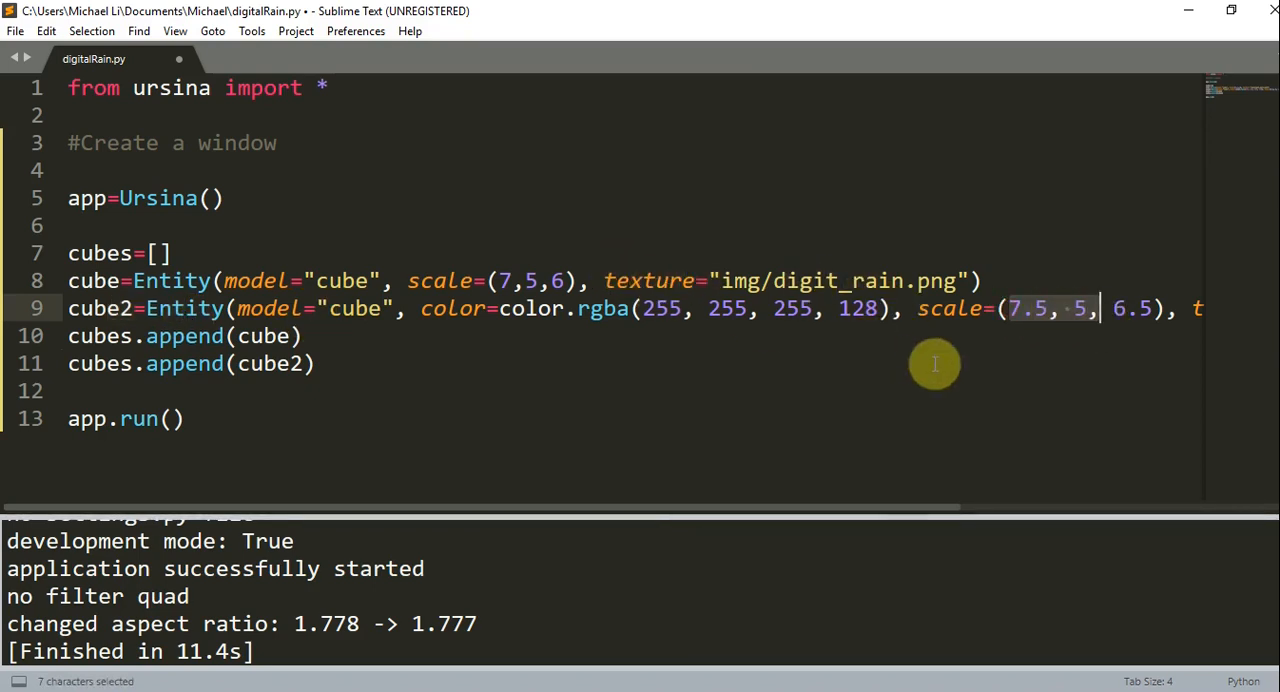
mouse_move(468, 264)
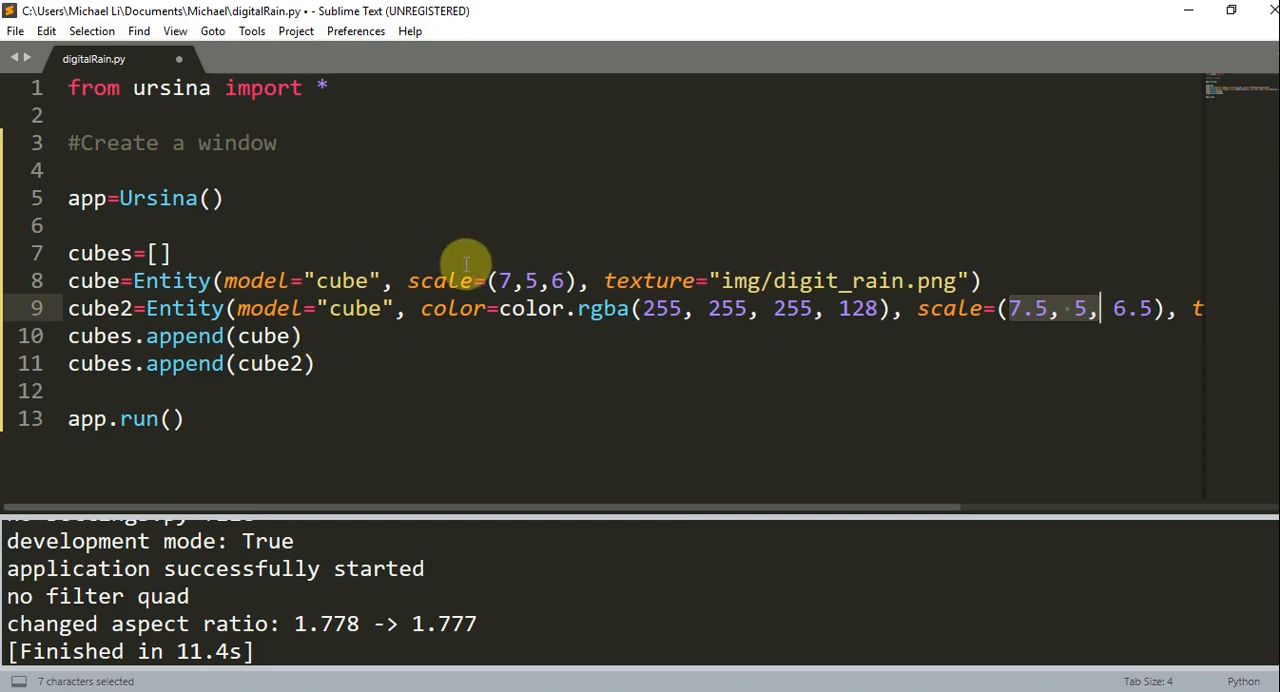
mouse_move(604, 308)
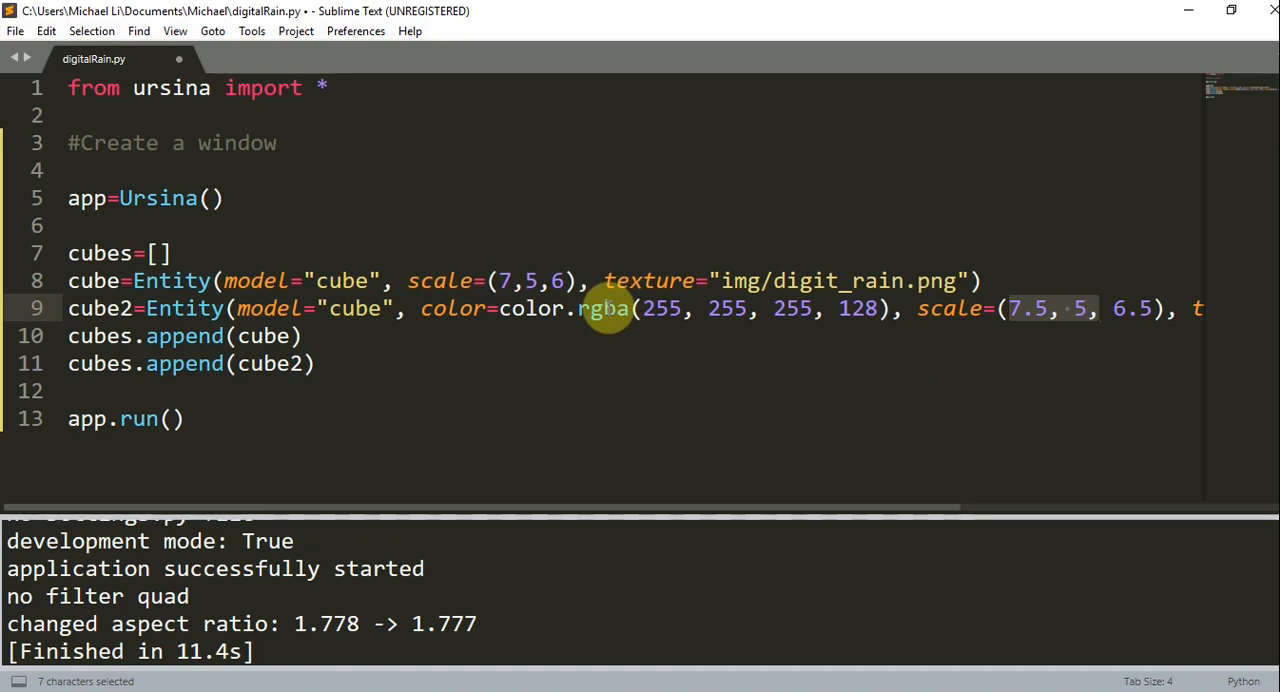
mouse_move(872, 212)
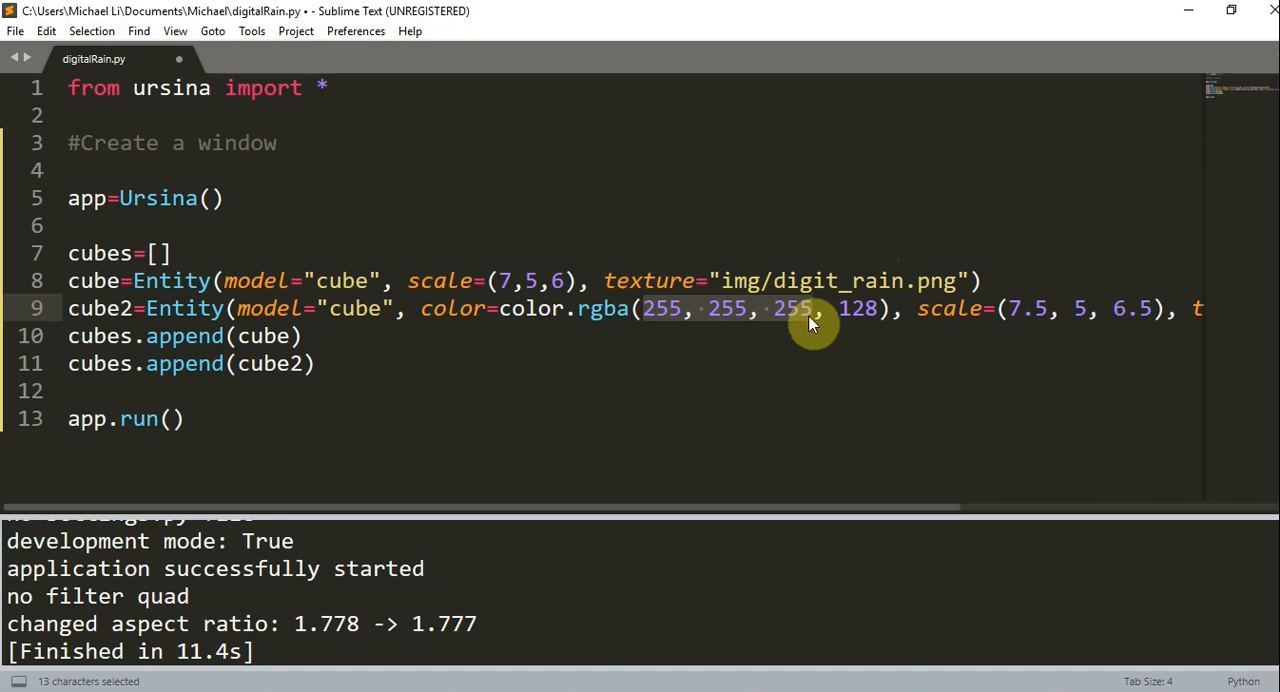
mouse_move(832, 310)
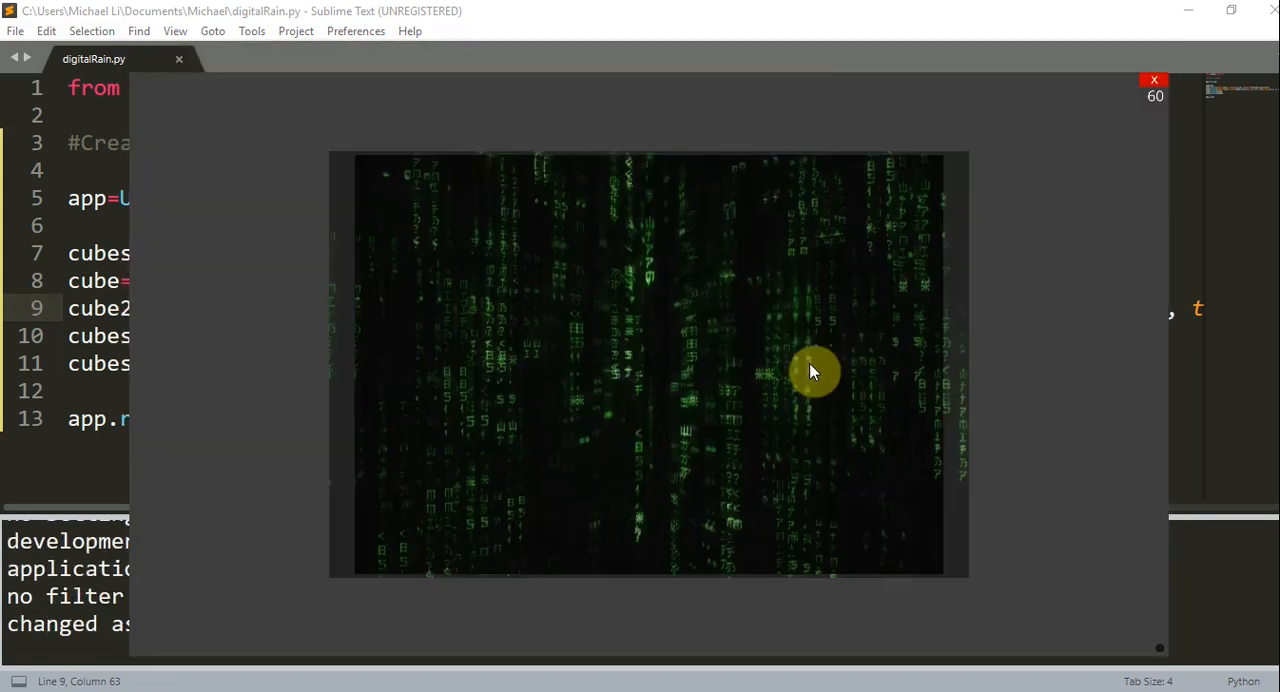
mouse_move(904, 456)
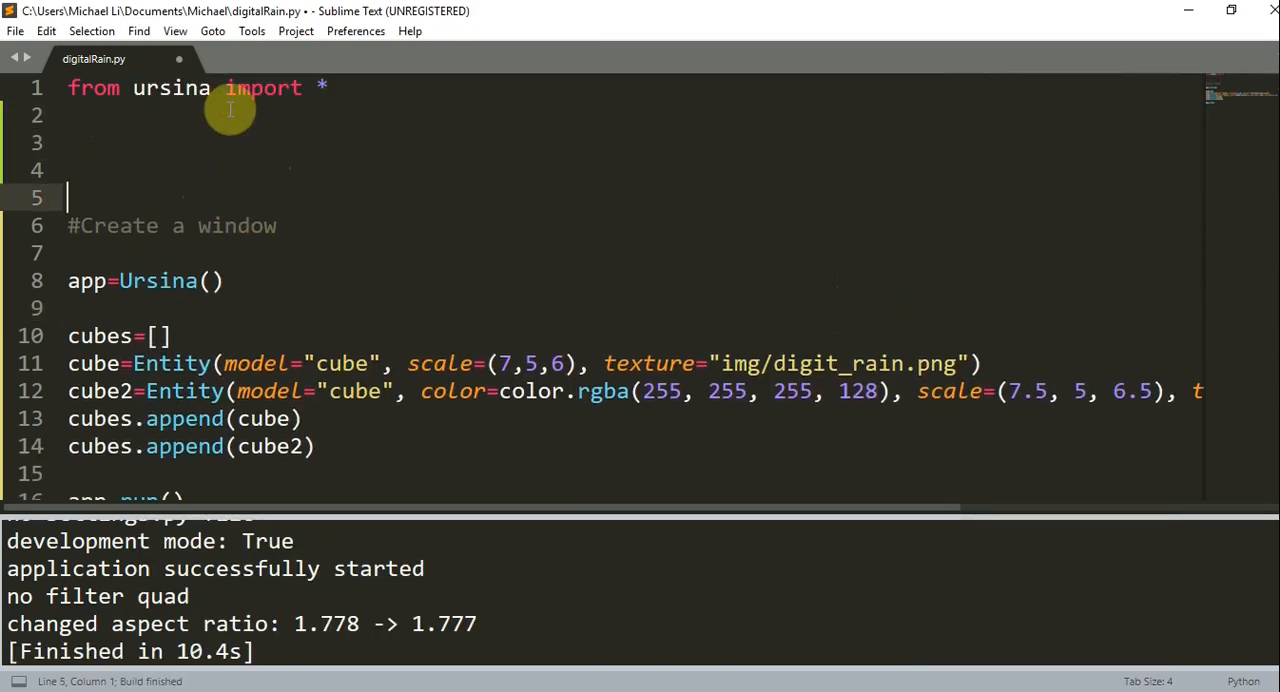
Define update() and initialise globals offset=0 and offset2=0
text(def update():)
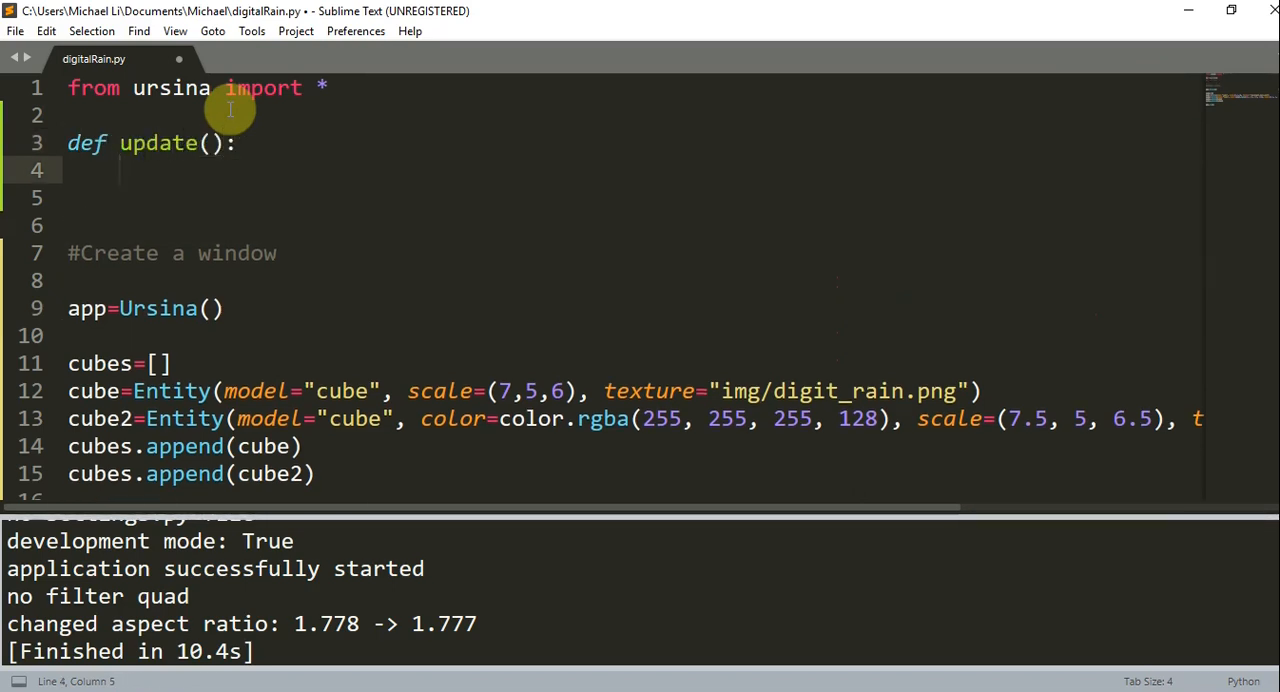
scroll(down, 3)
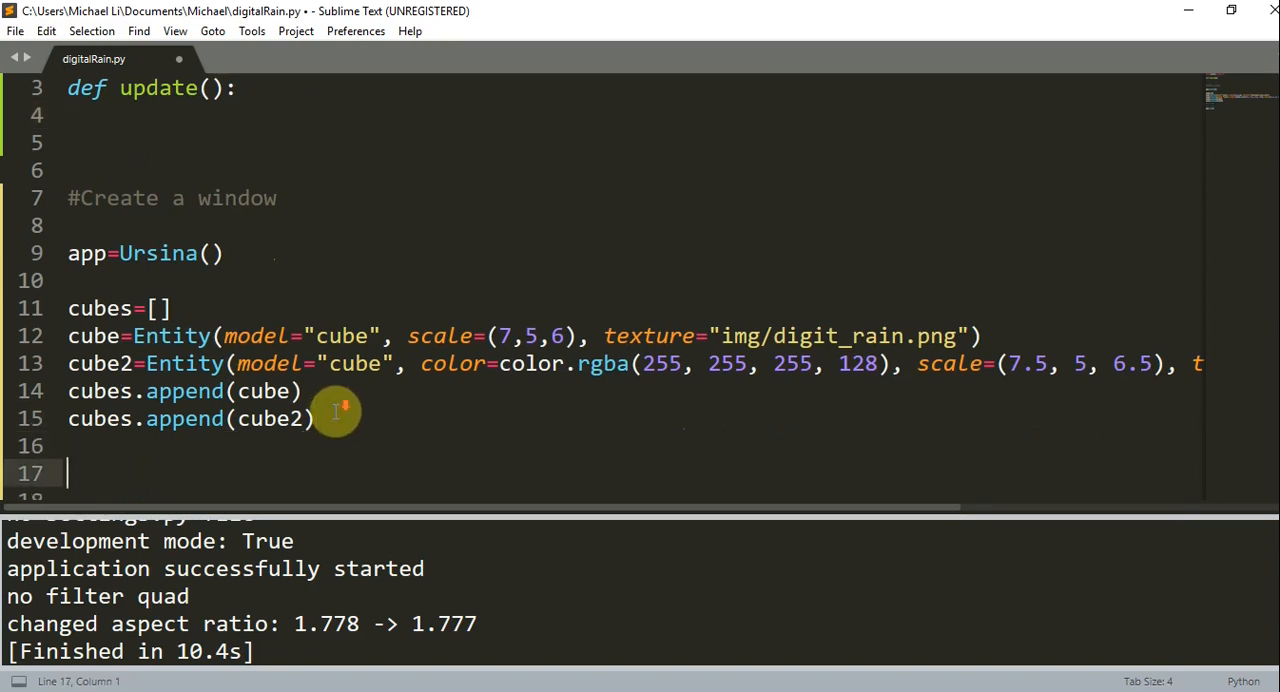
text(offset=)
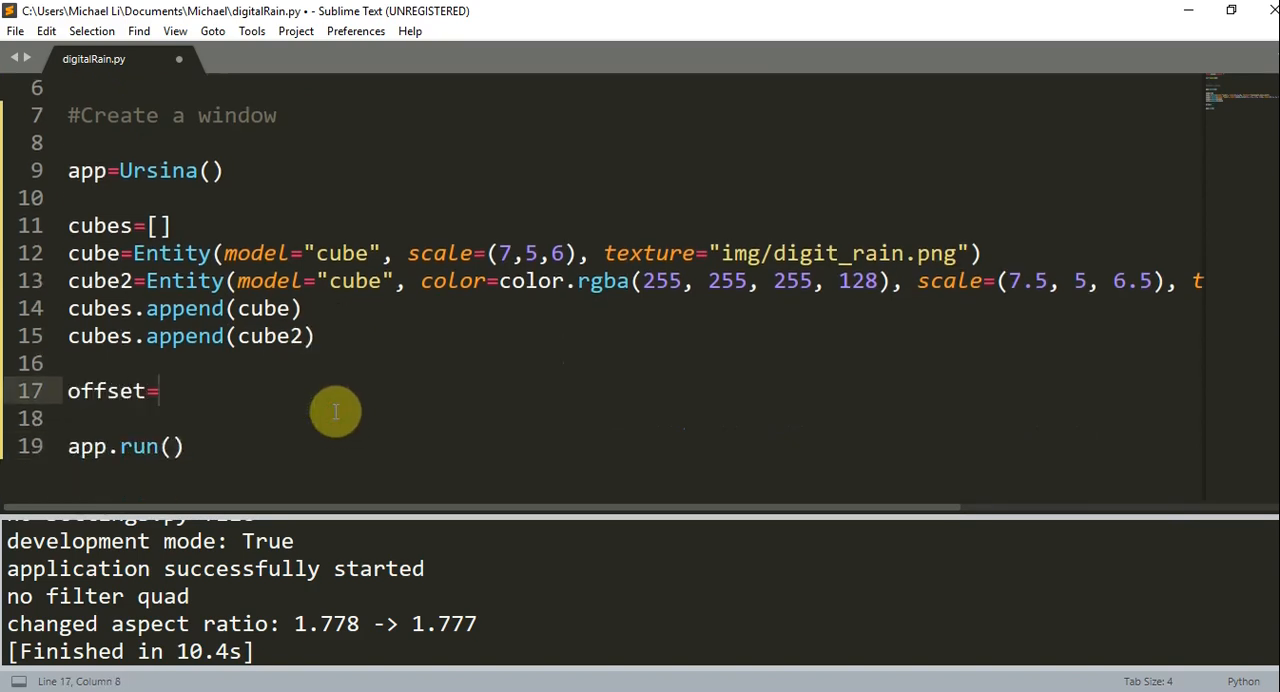
text(0)
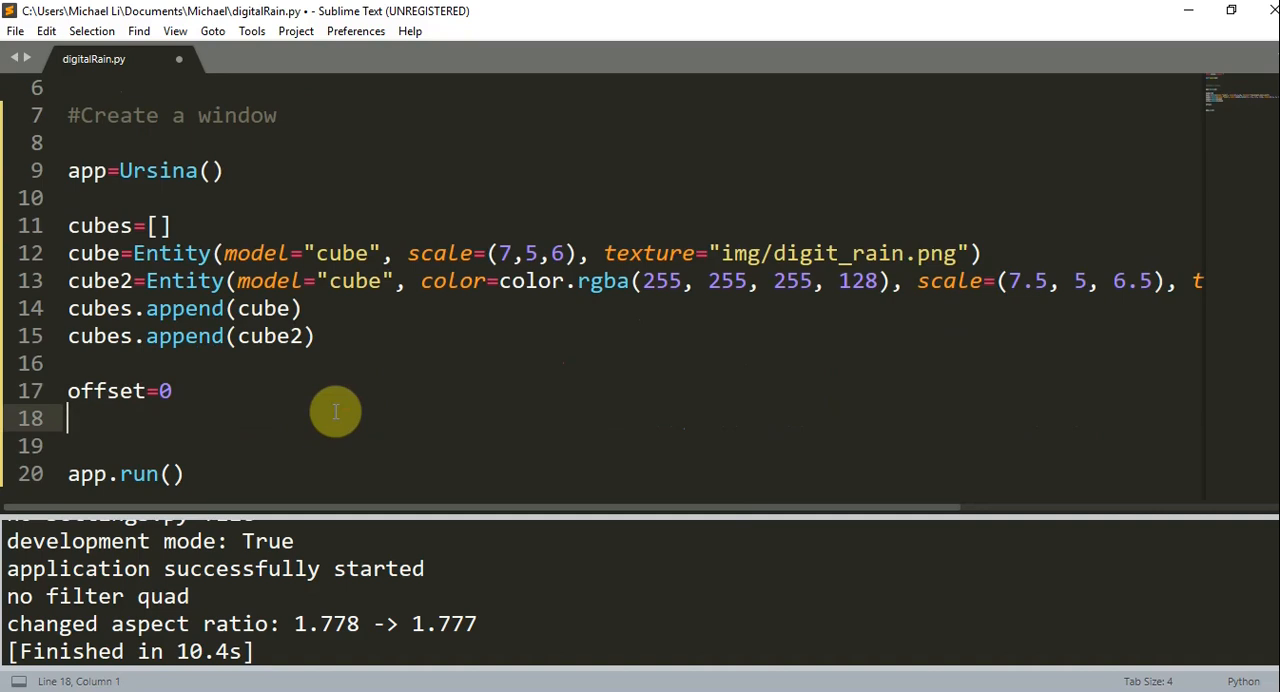
text(offset2=)
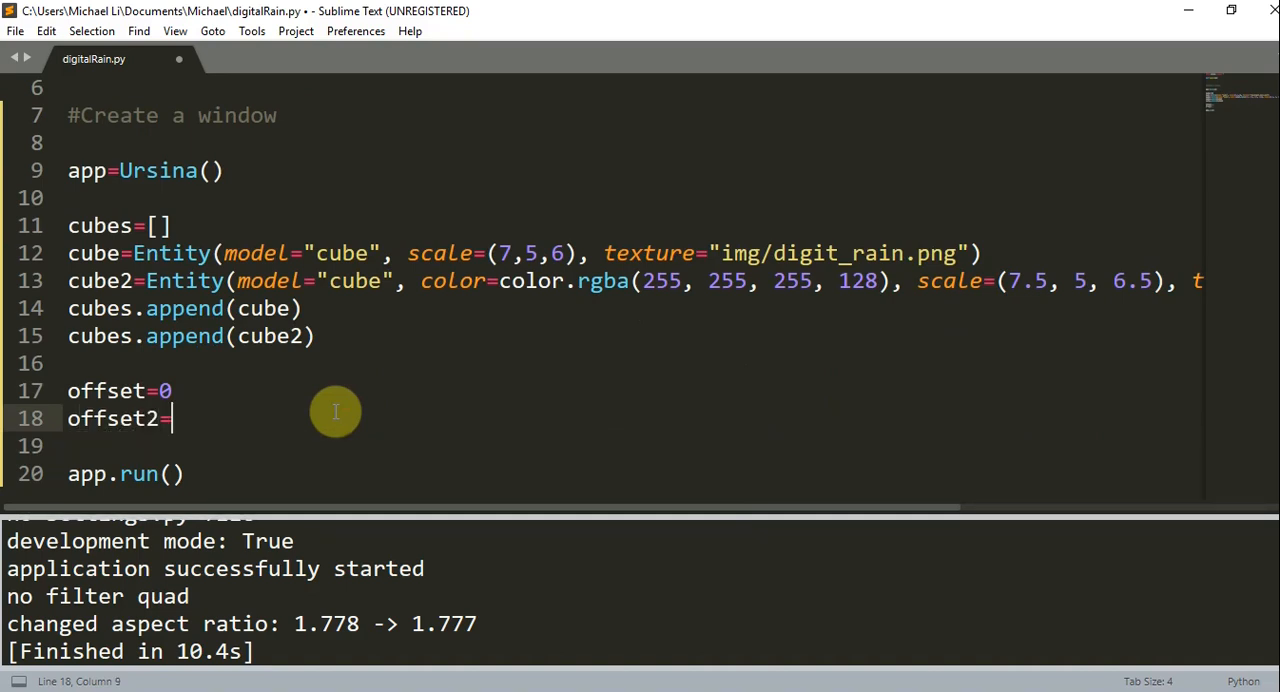
text(0)
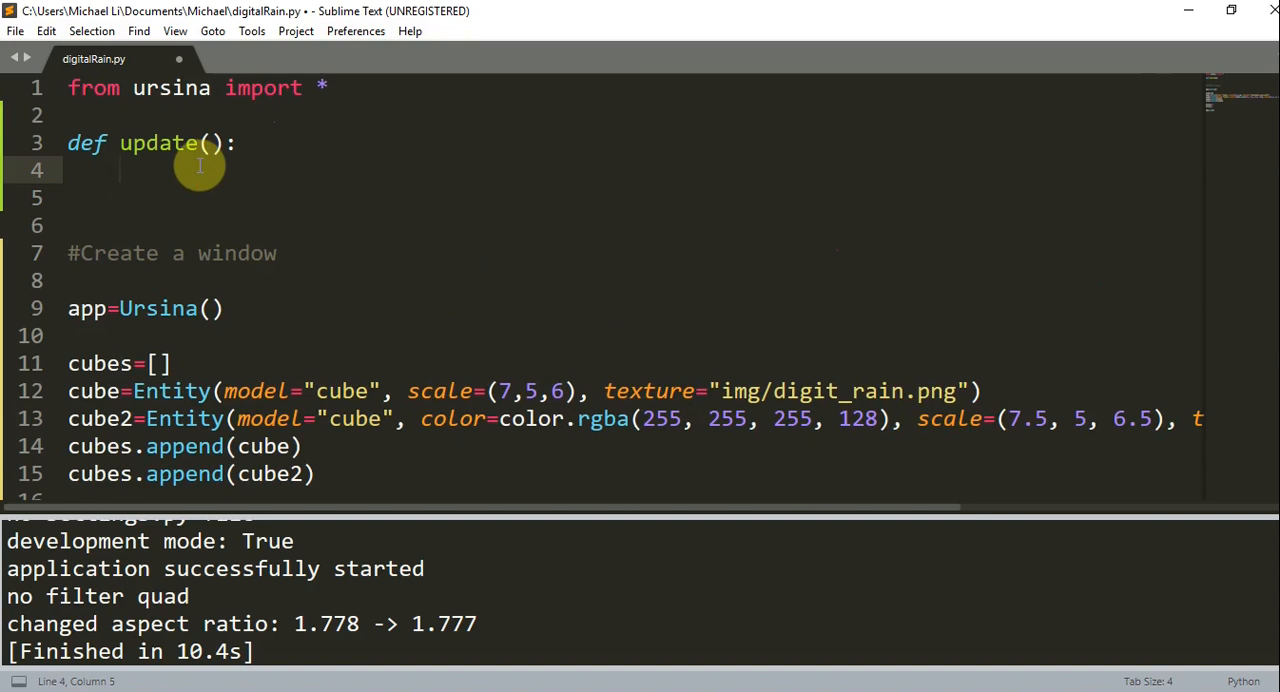
Inside update(), declare global offset, offset2 and add time.dt*.3 to offset
text(global)
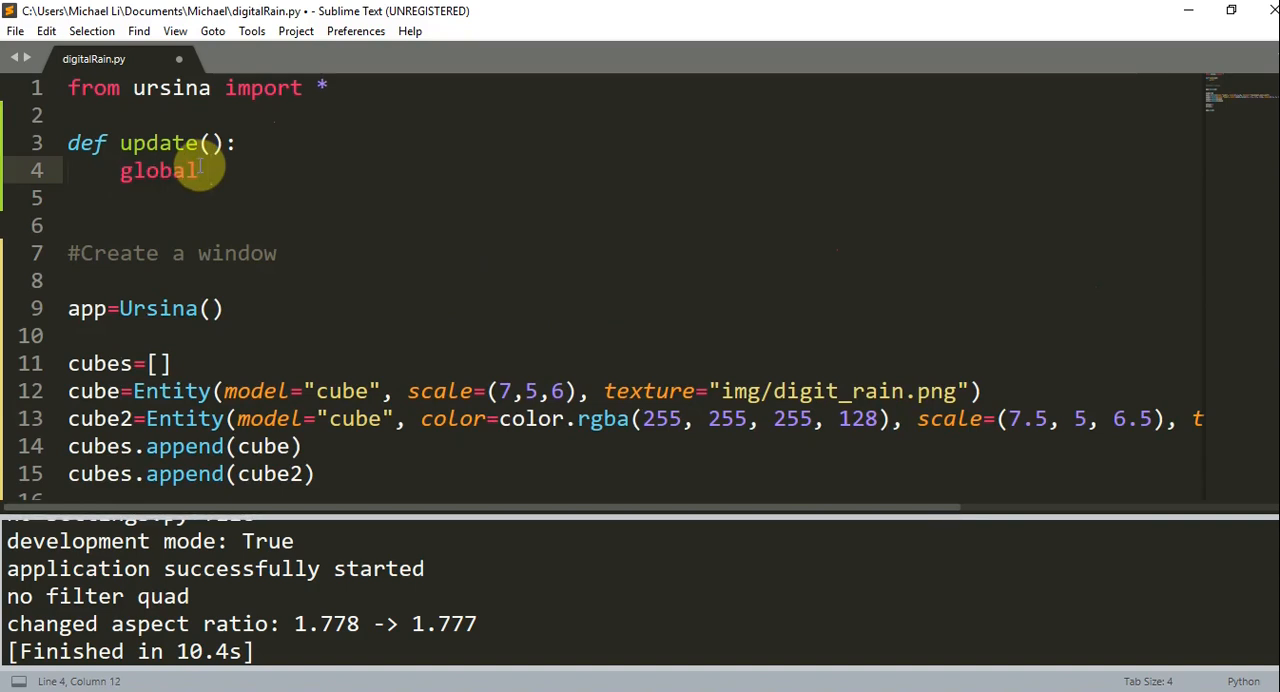
text(offset, offset2)
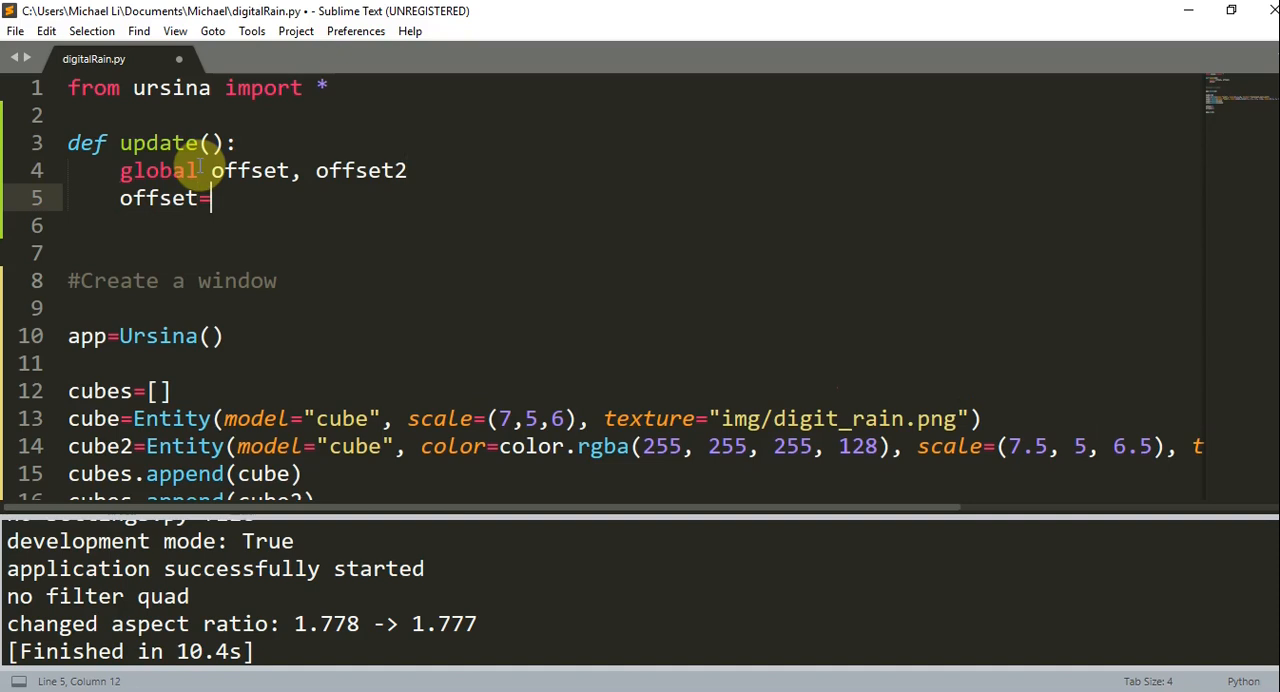
text(offset)
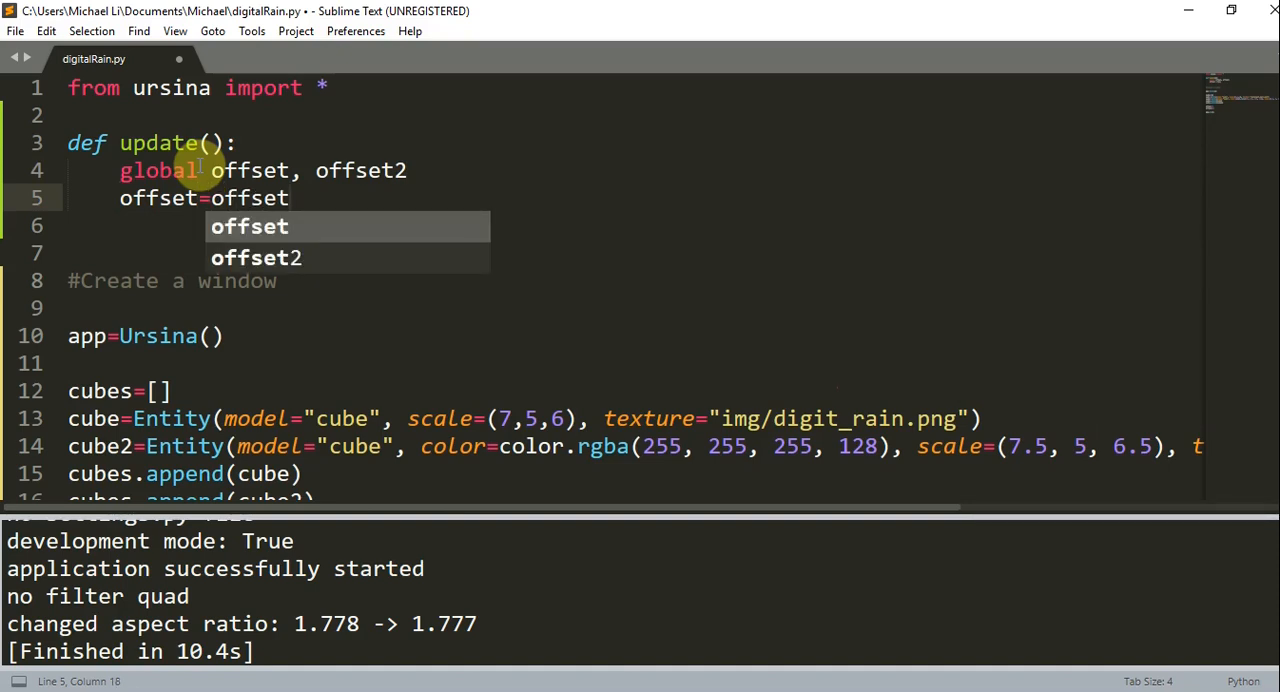
text(+ time.dt*)
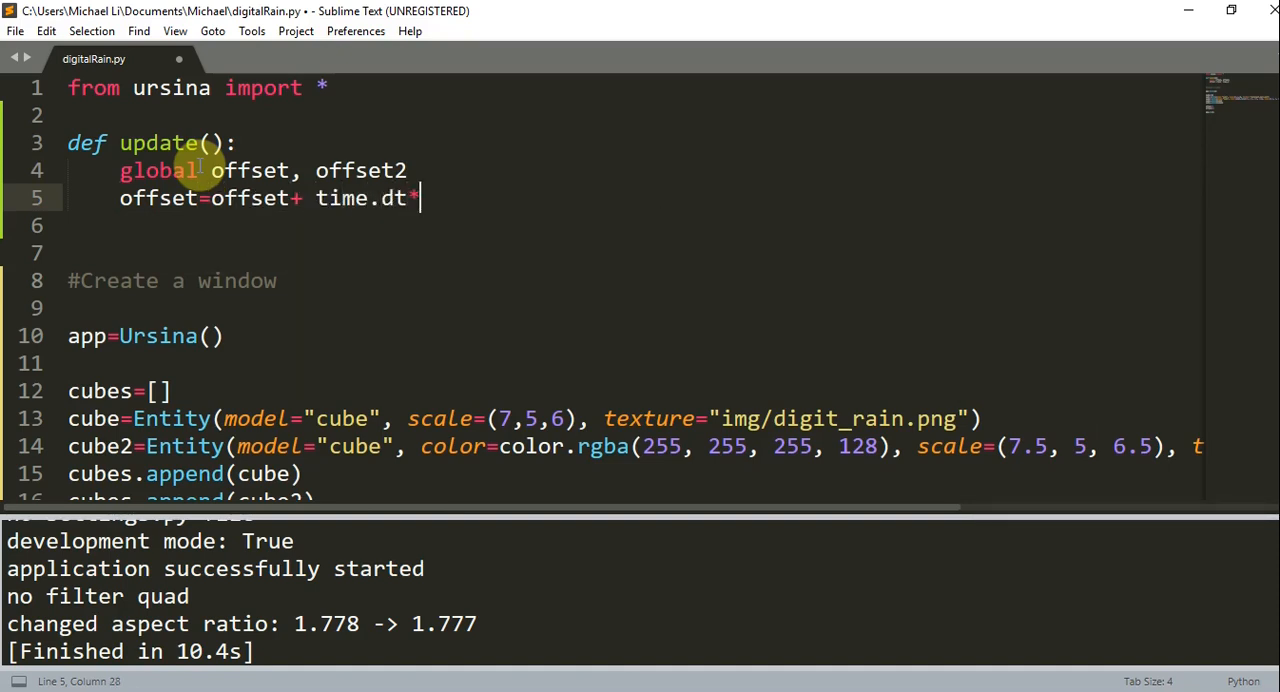
text(.3)
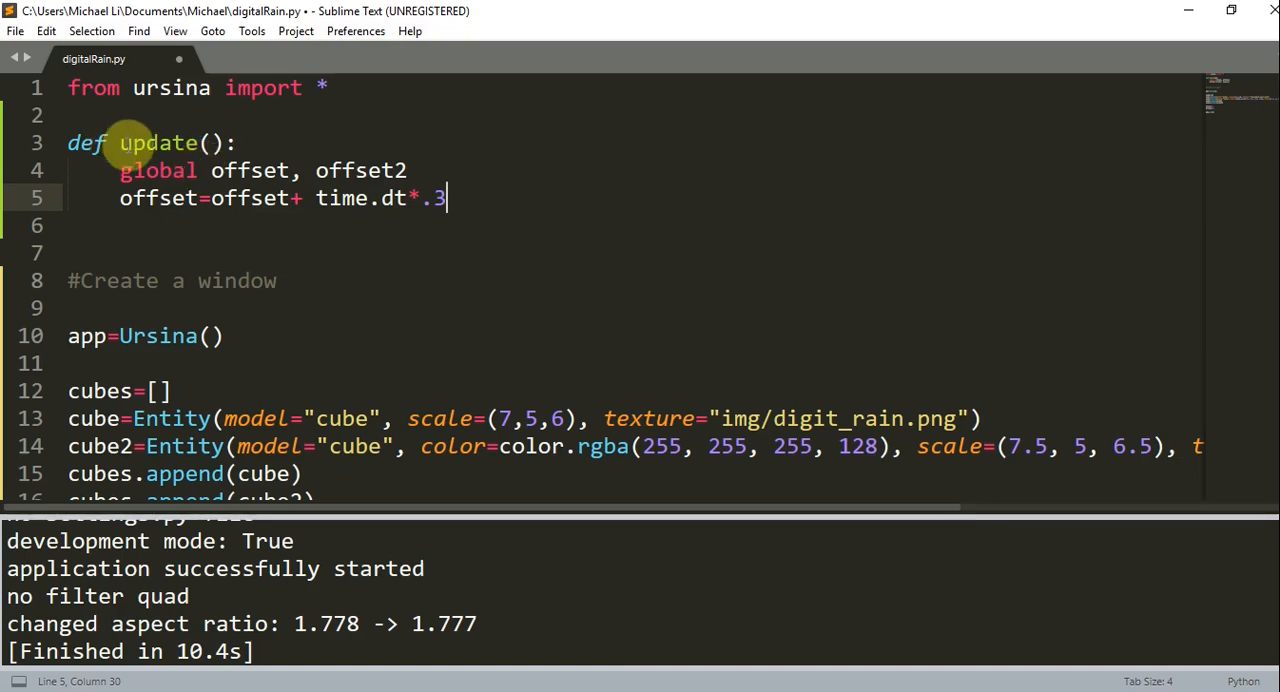
Add offset2=offset2+time.dt*.4 on the next line of update()
key(enter)
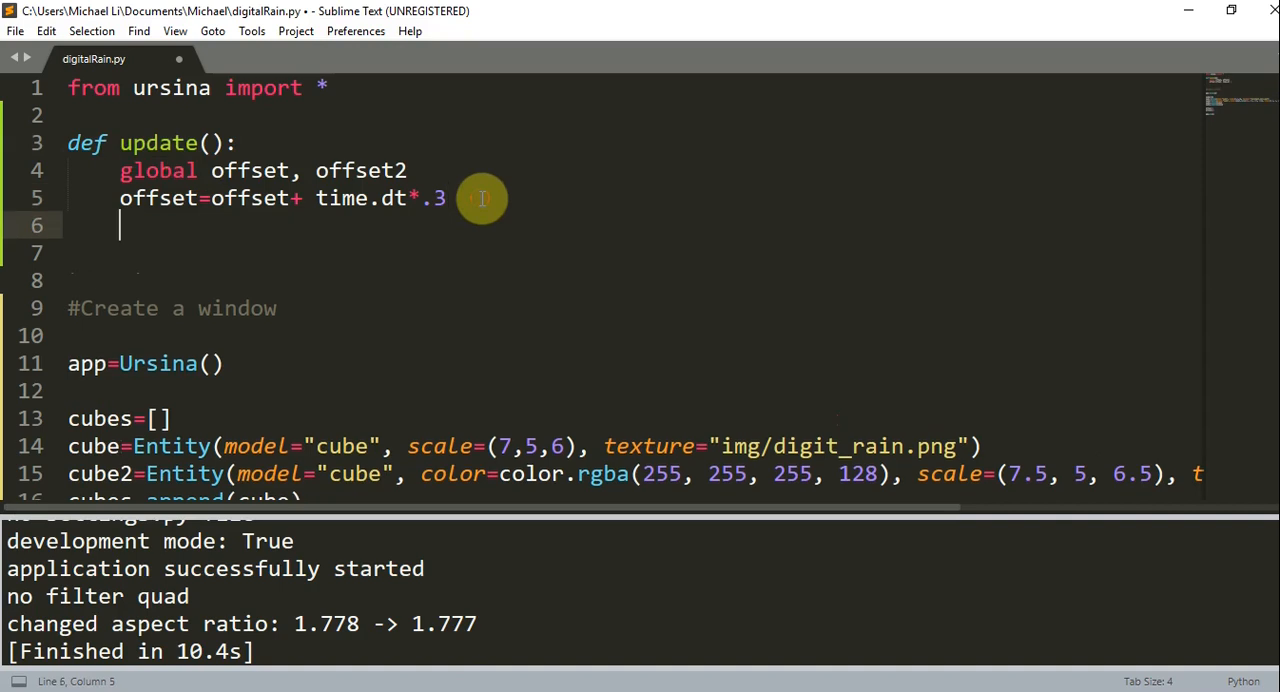
text(offset2)
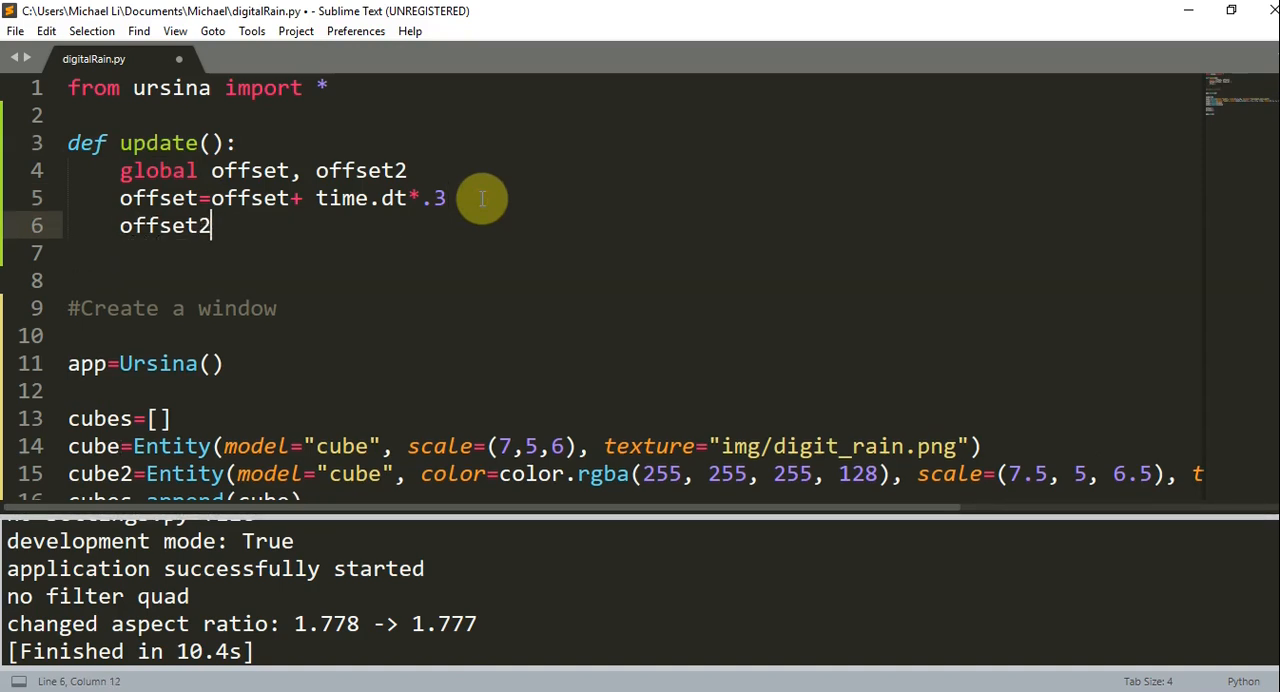
text(=)
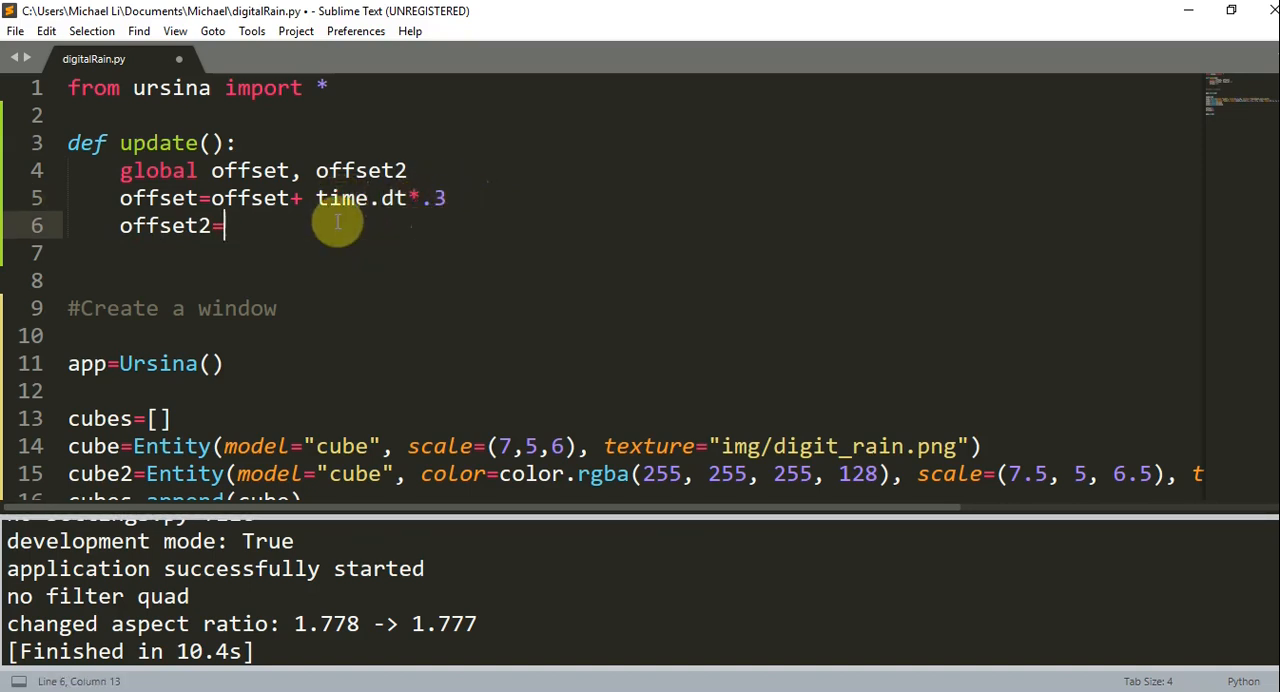
text(offset2)
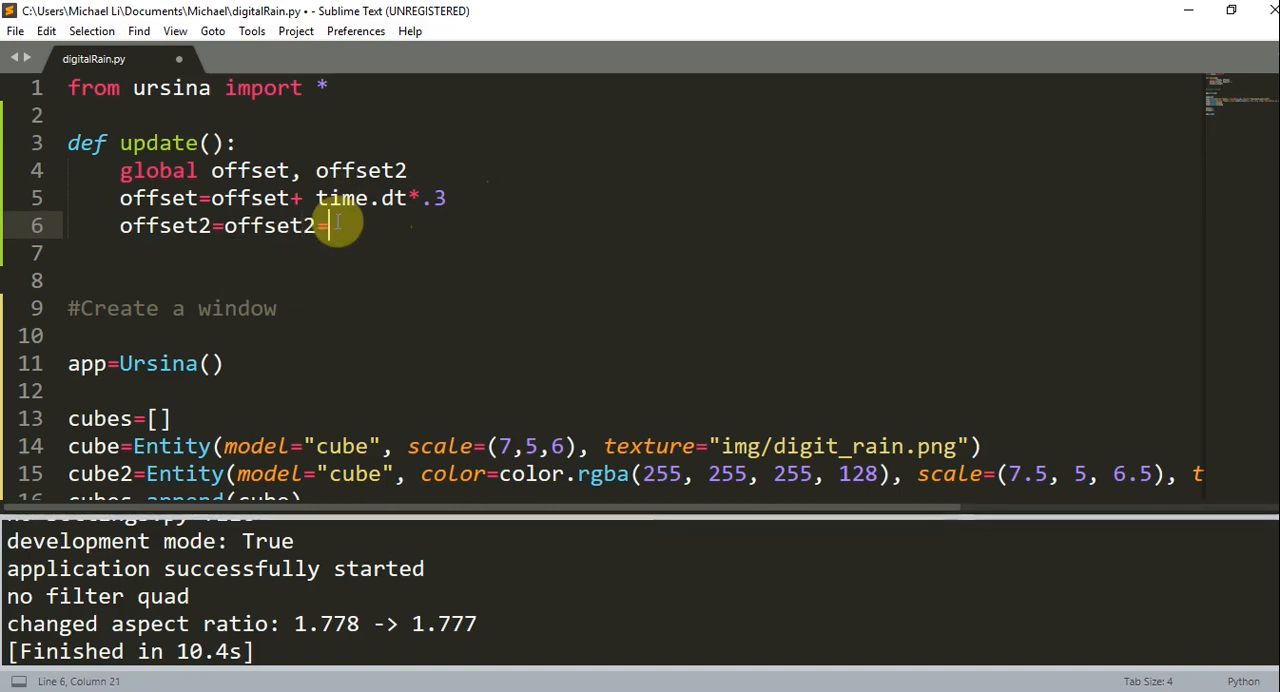
text(+time.d)
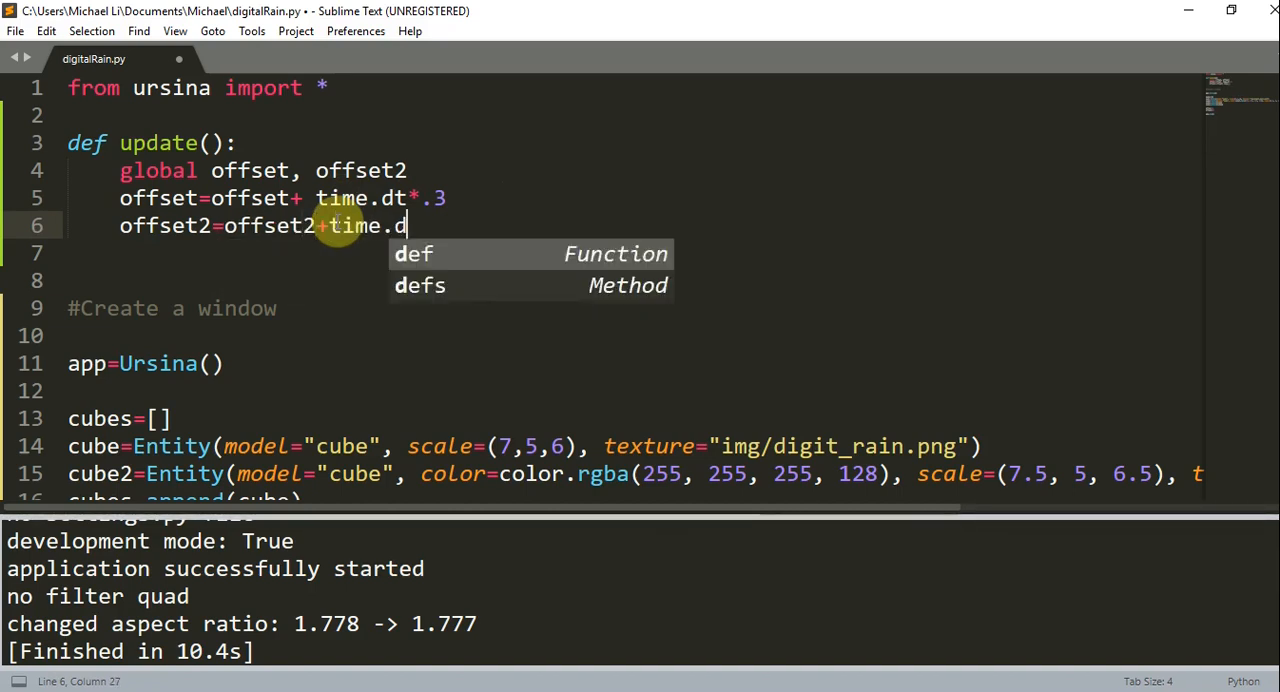
text(t*.4)
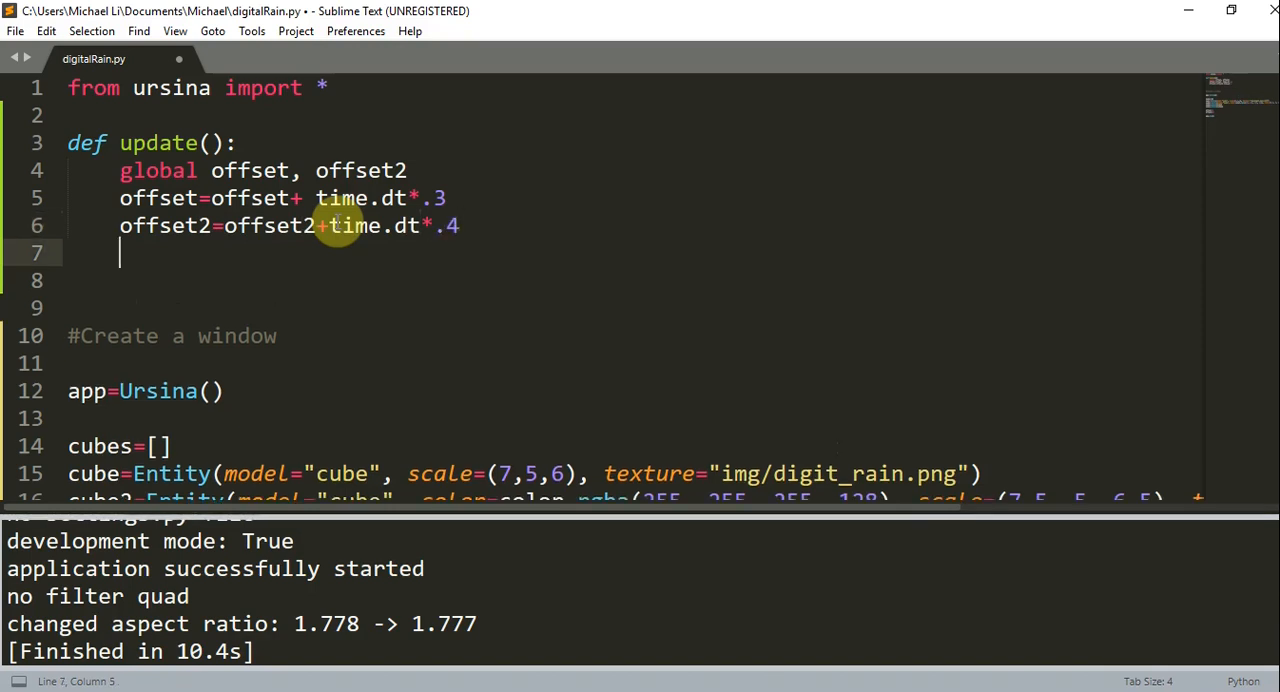
Set texture_offset to (0, offset) on cube and (0, offset2) on cube2, then save
text(setar)
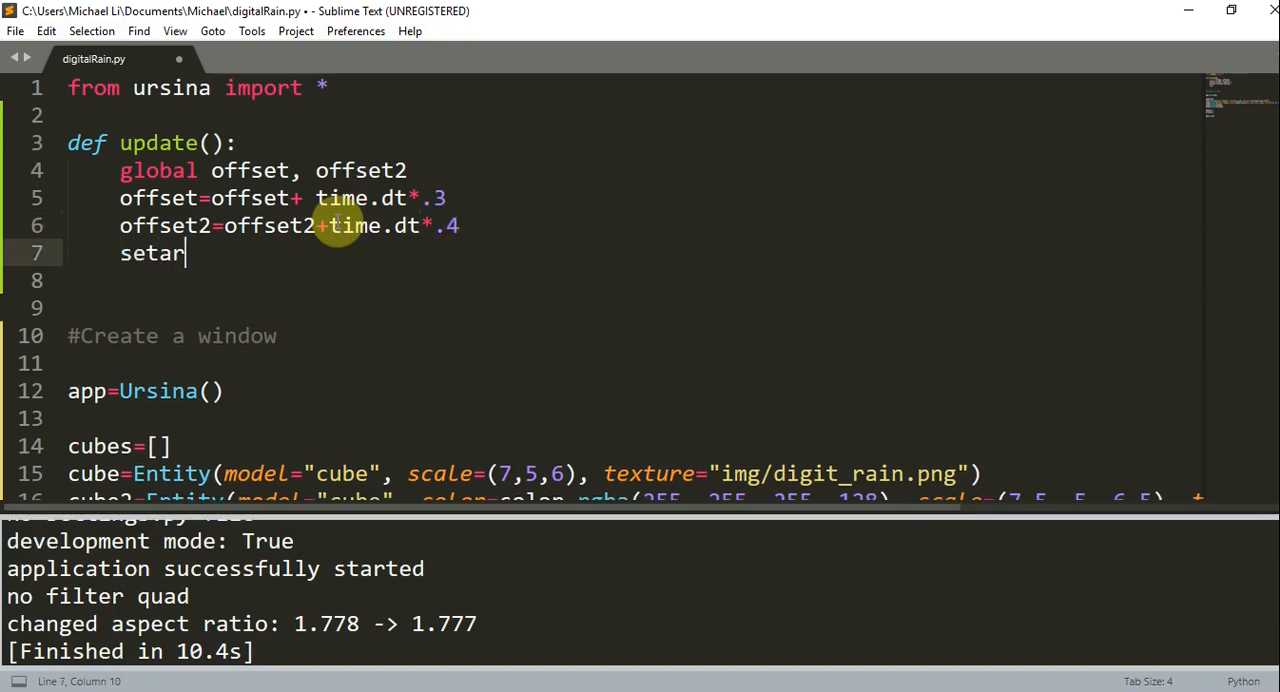
text(tr(cub)
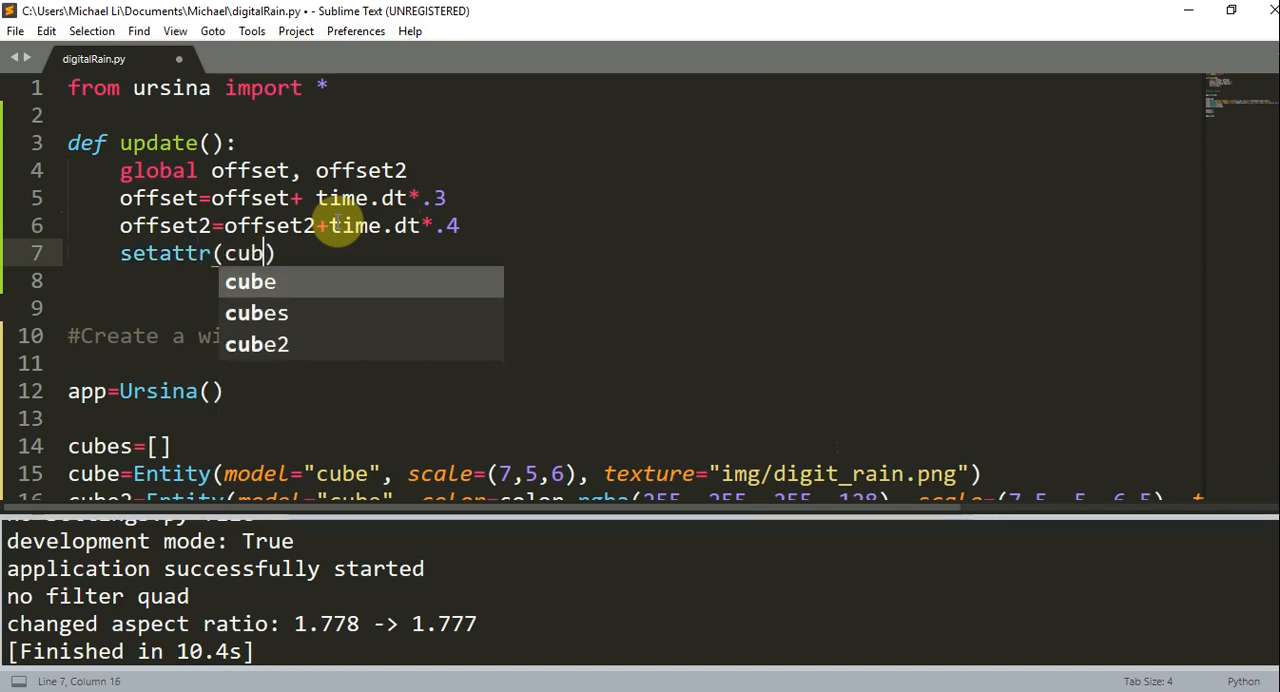
text(e,)
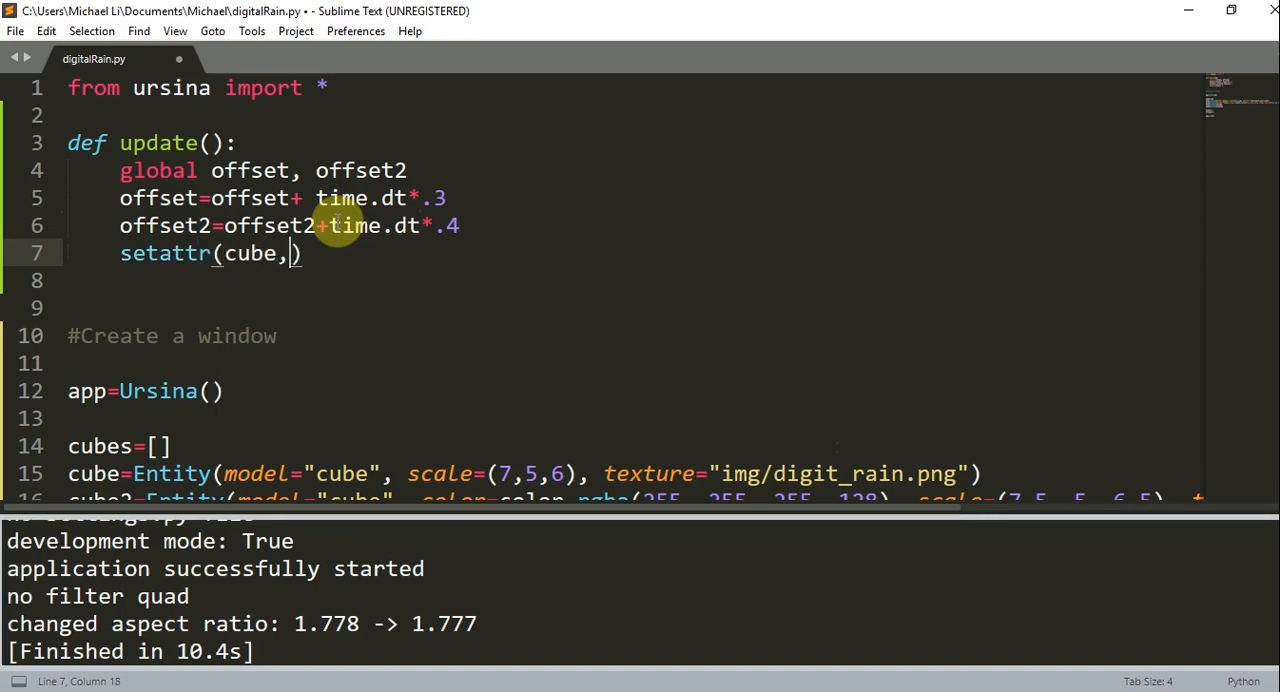
text("texture")
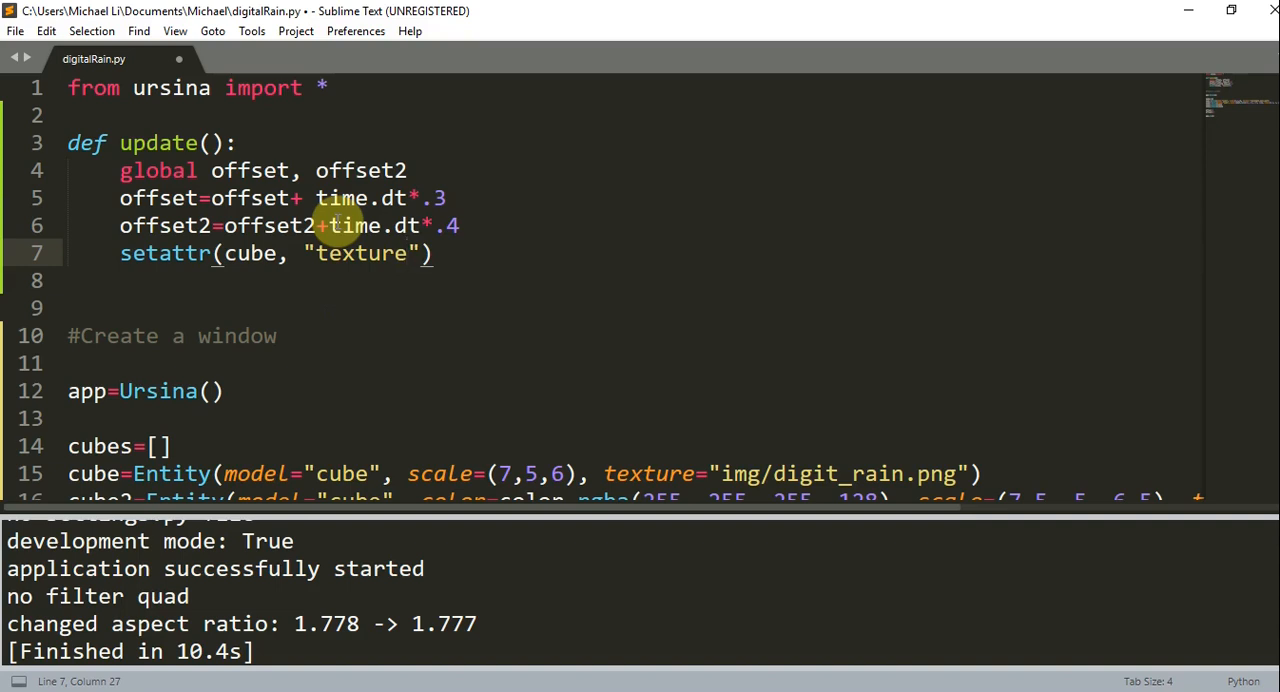
text(_offser)
click(634, 280)
text(setattr(cube2, "texture)
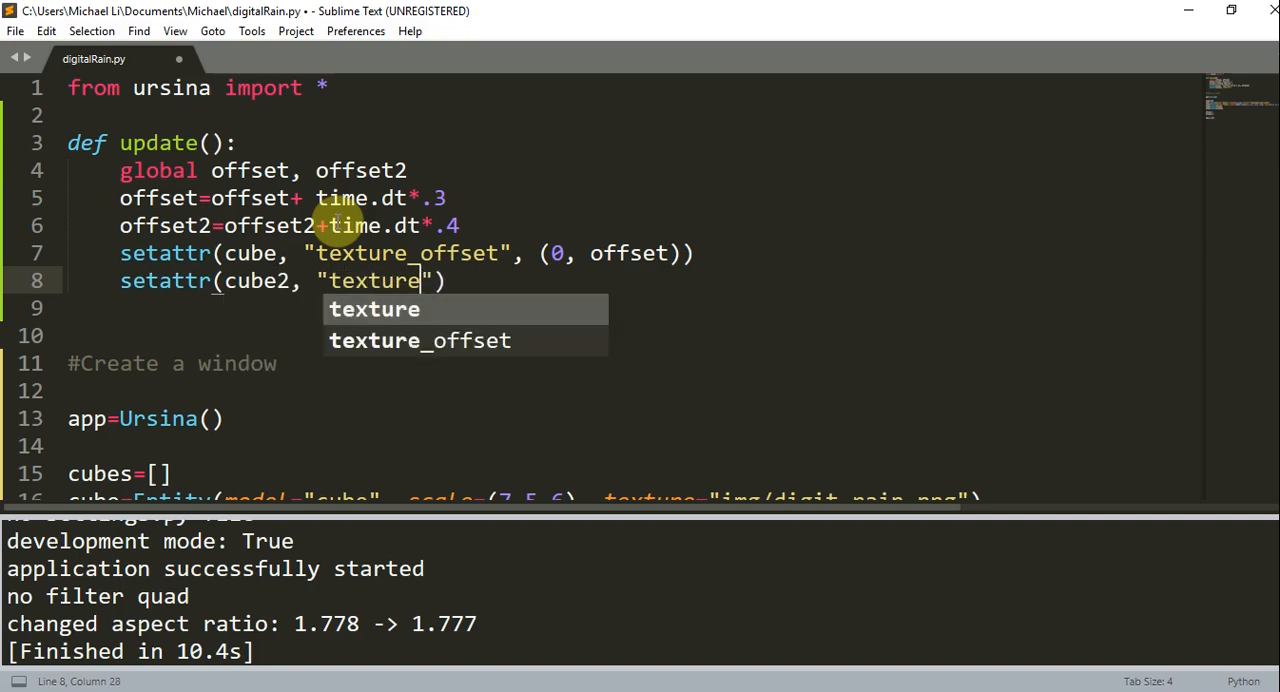
text(_offset)
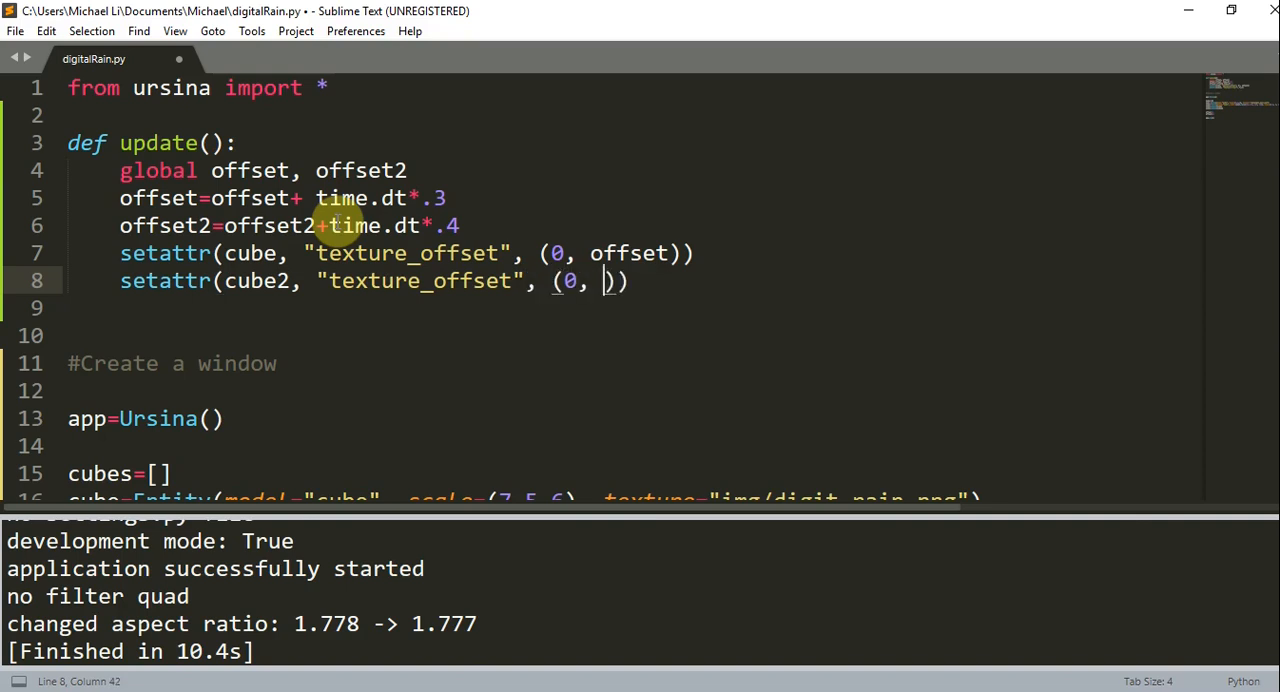
text(offset2)
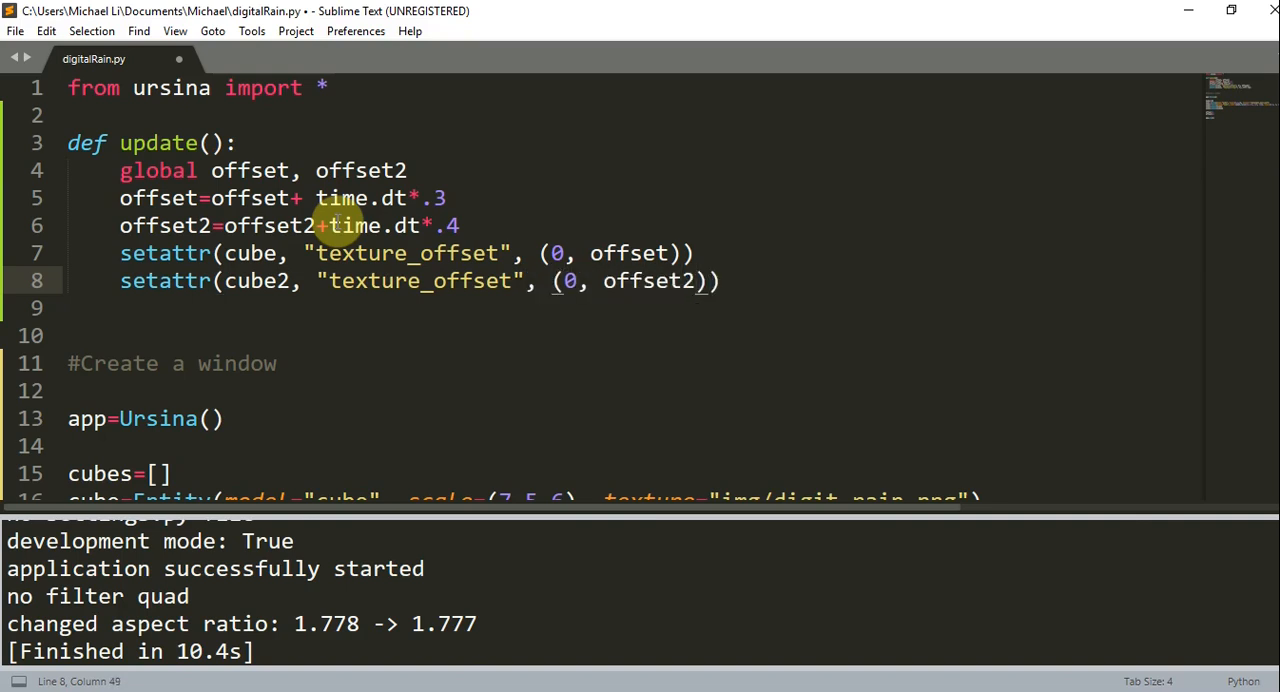
key(ctrl+s)
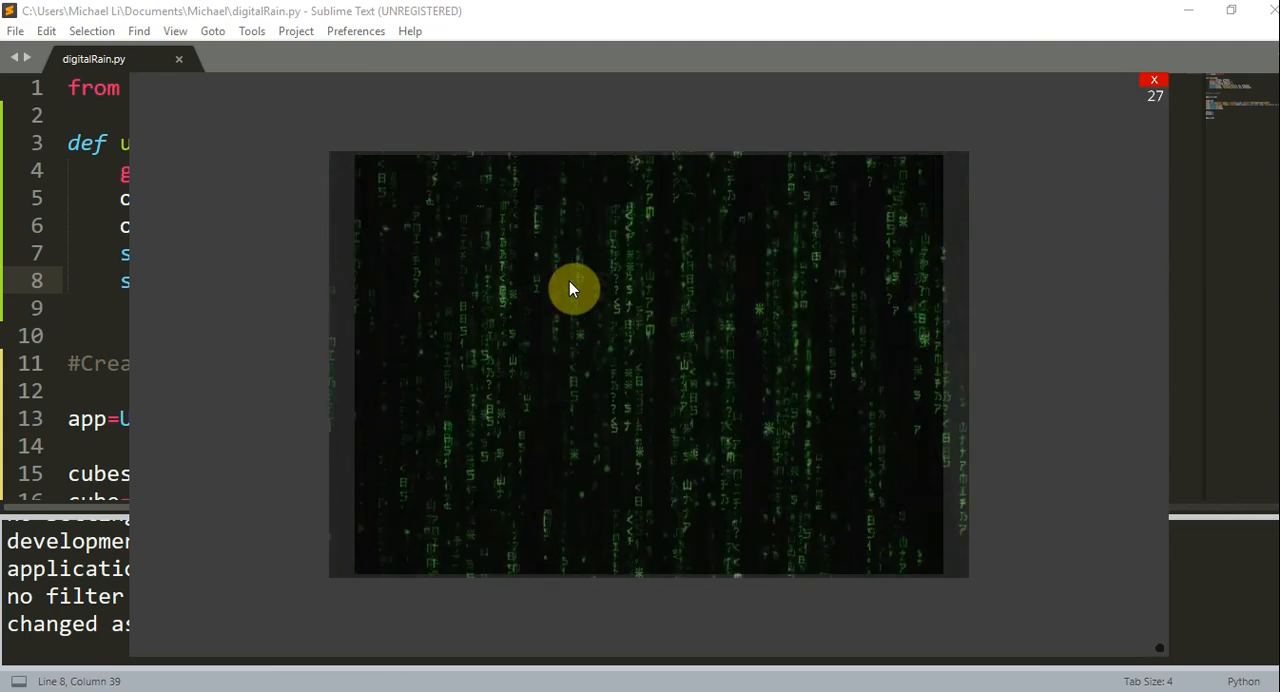
mouse_move(708, 390)
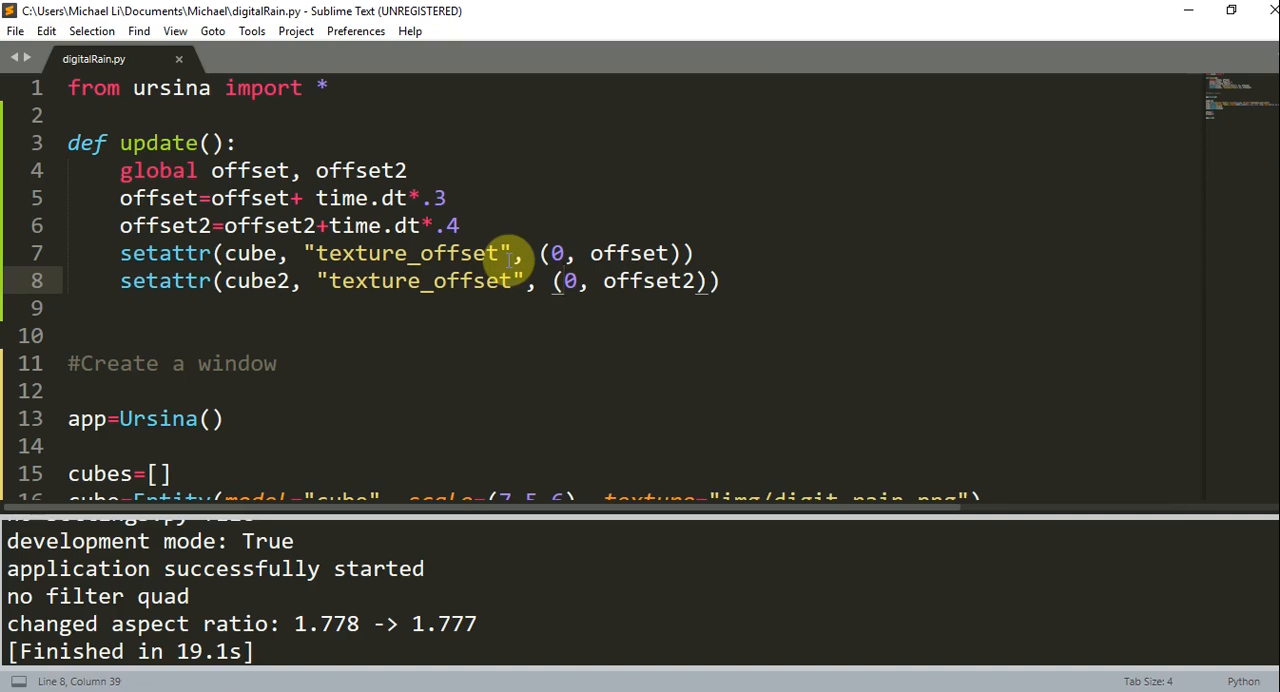
mouse_move(240, 392)
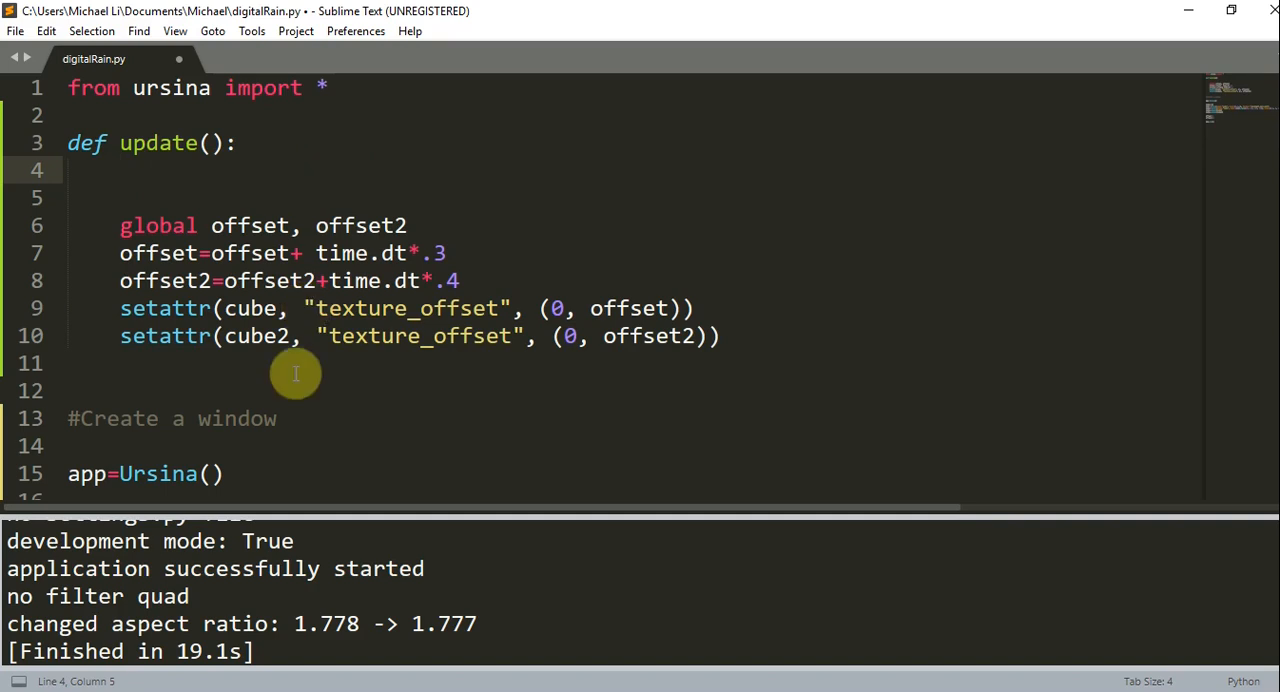
Loop for entity in cubes adding time.dt*5 to each entity.rotation_y in update()
scroll(down, 3)
text(for)
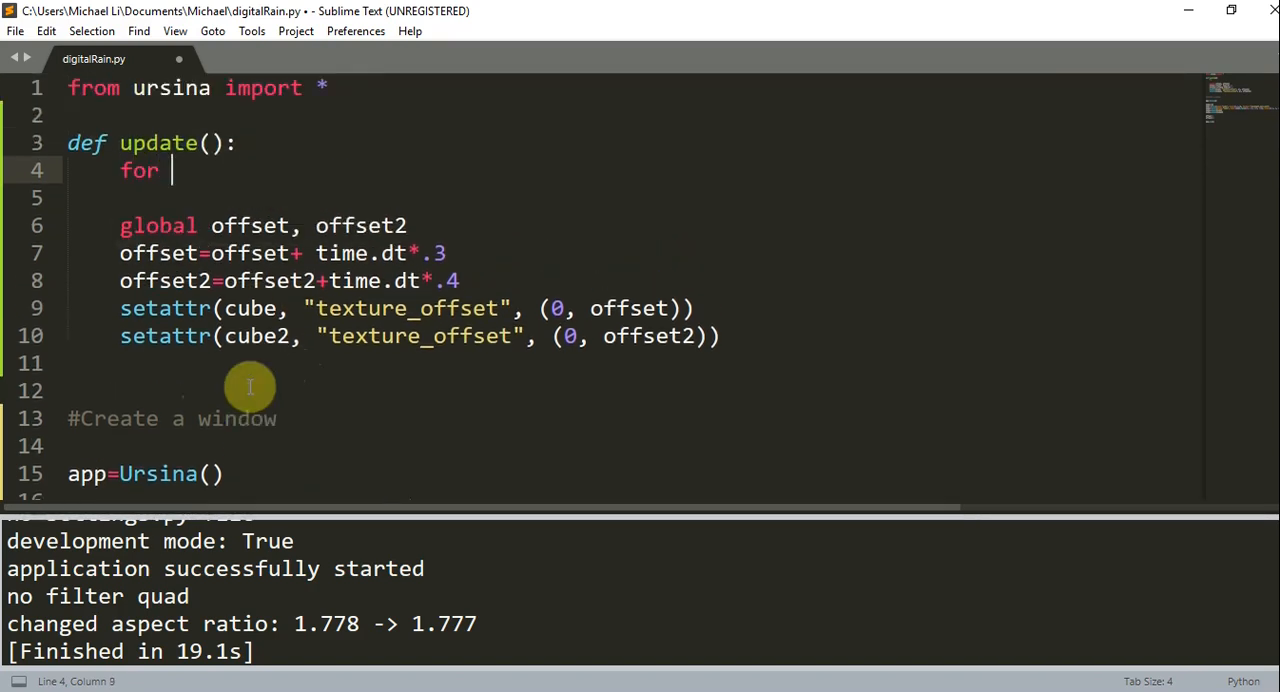
text(entity in cubes:)
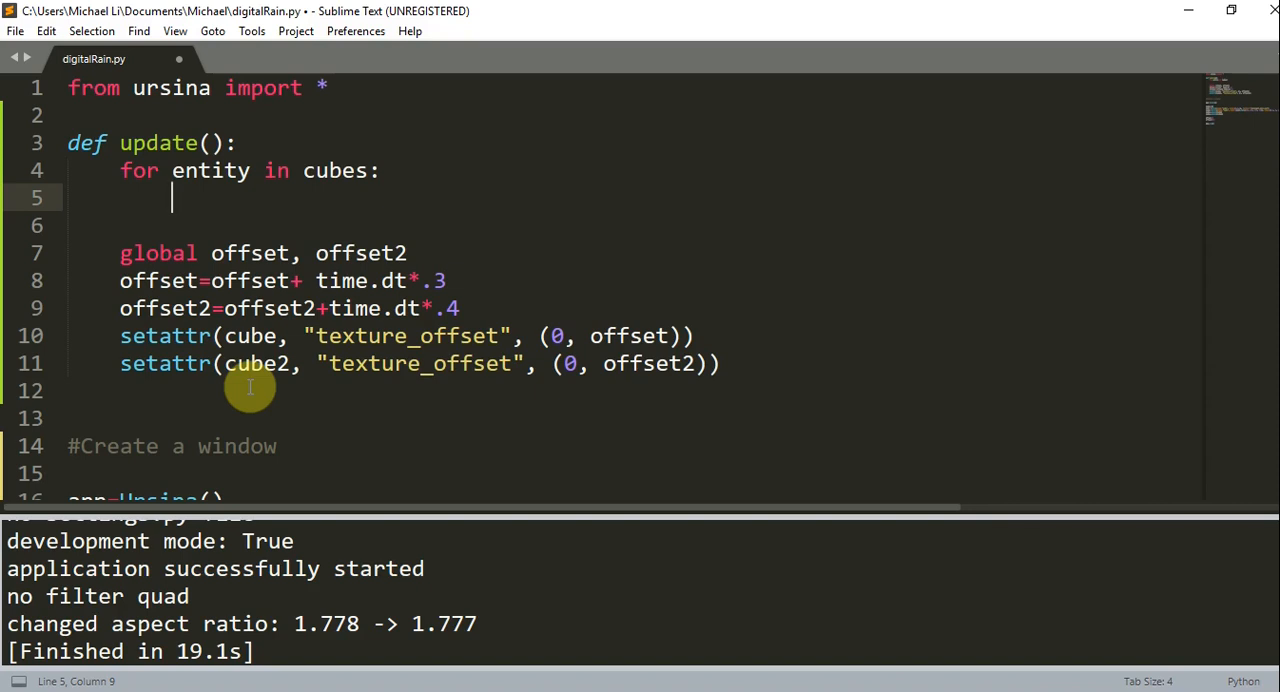
text(entity.ro)
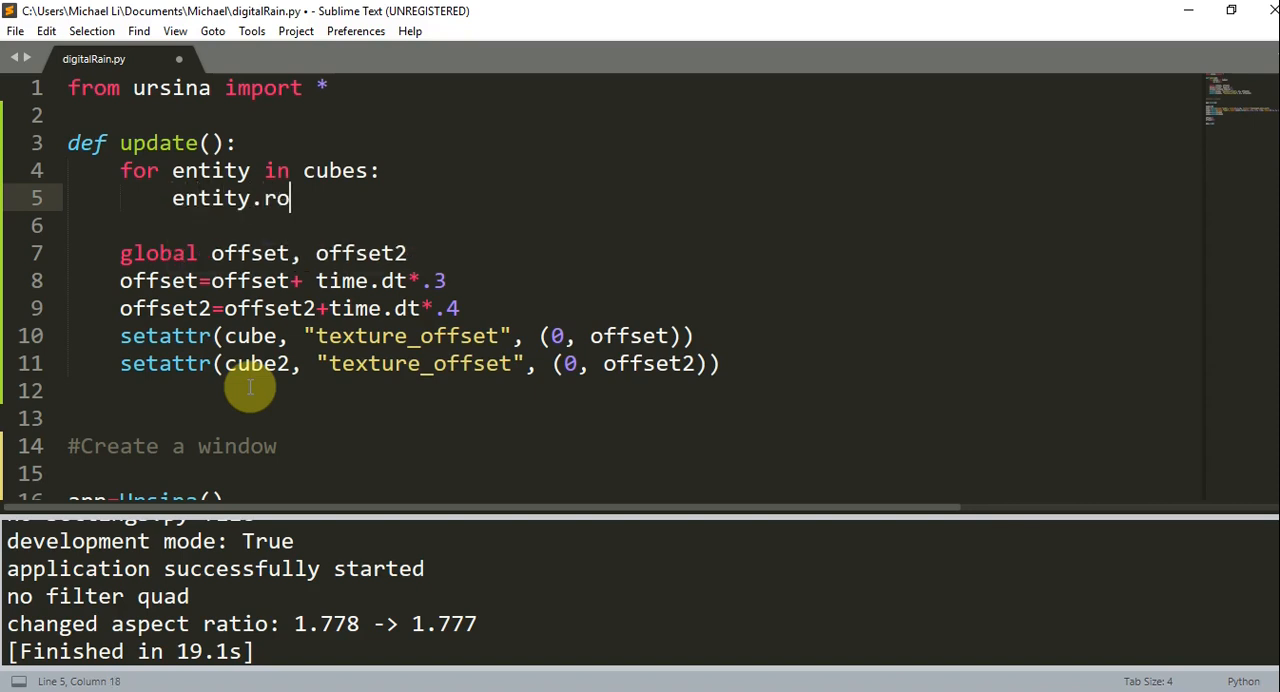
text(tation)
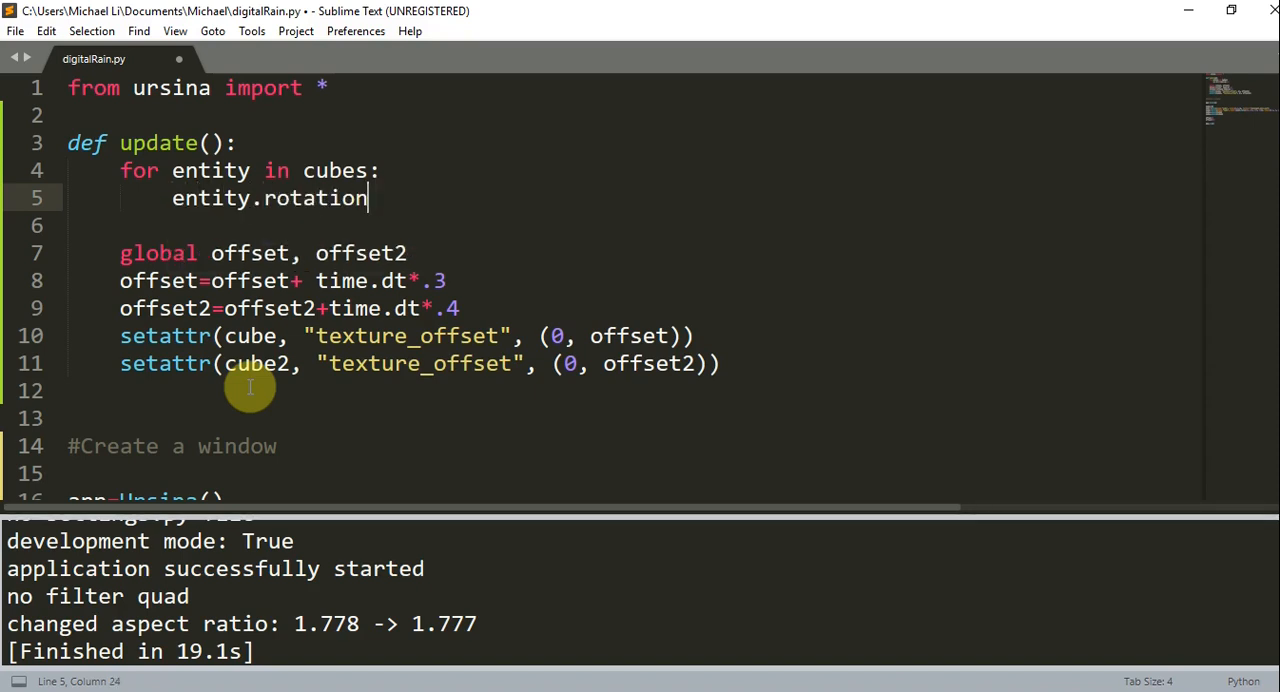
text(_y=)
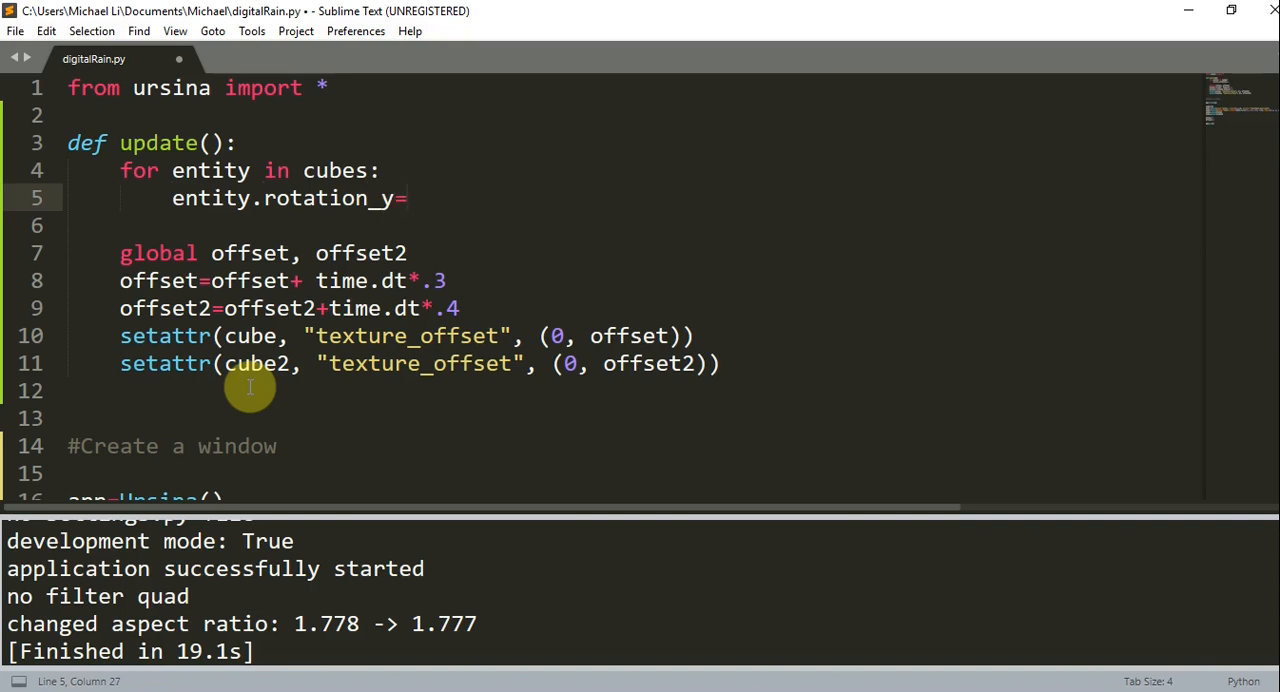
text(entity.rotation_y+)
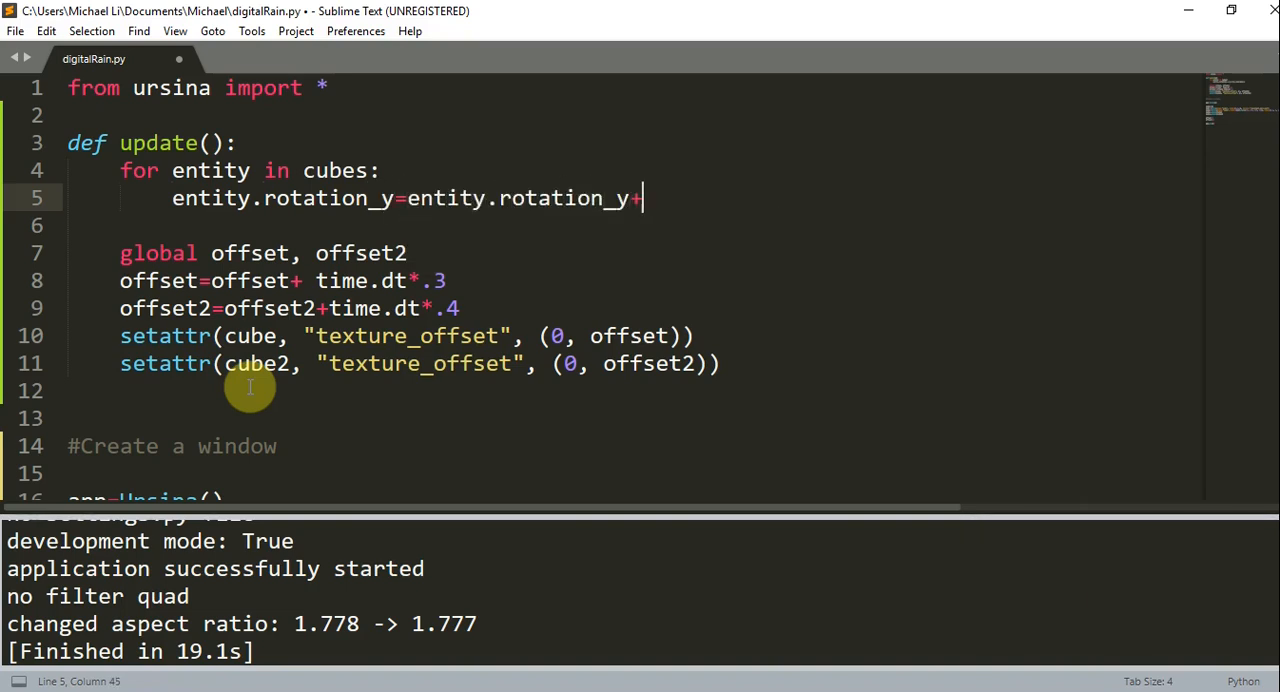
text(time.dt*)
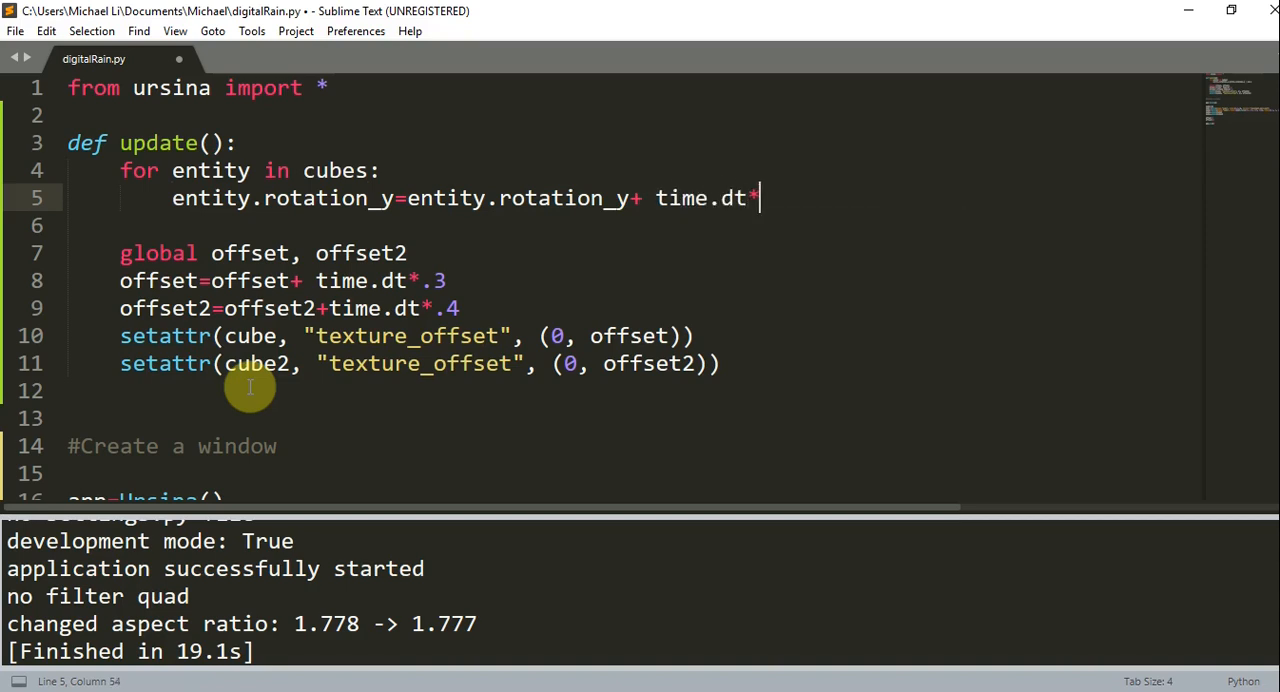
text(5)
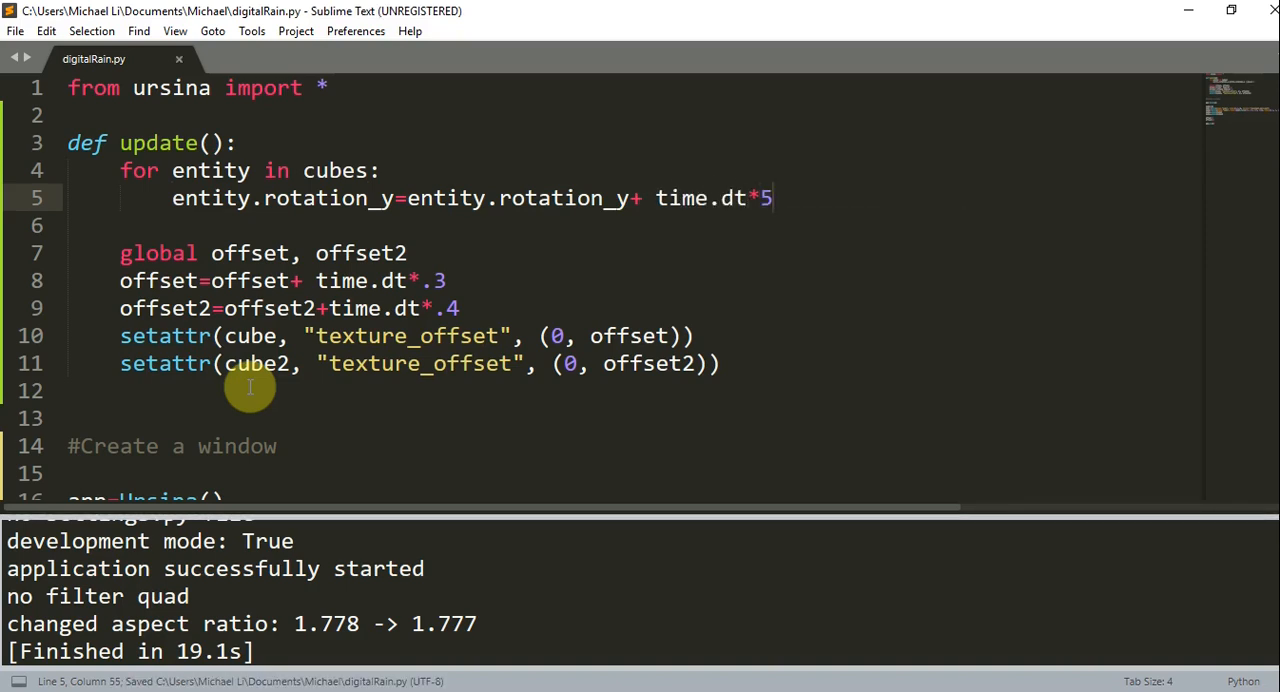